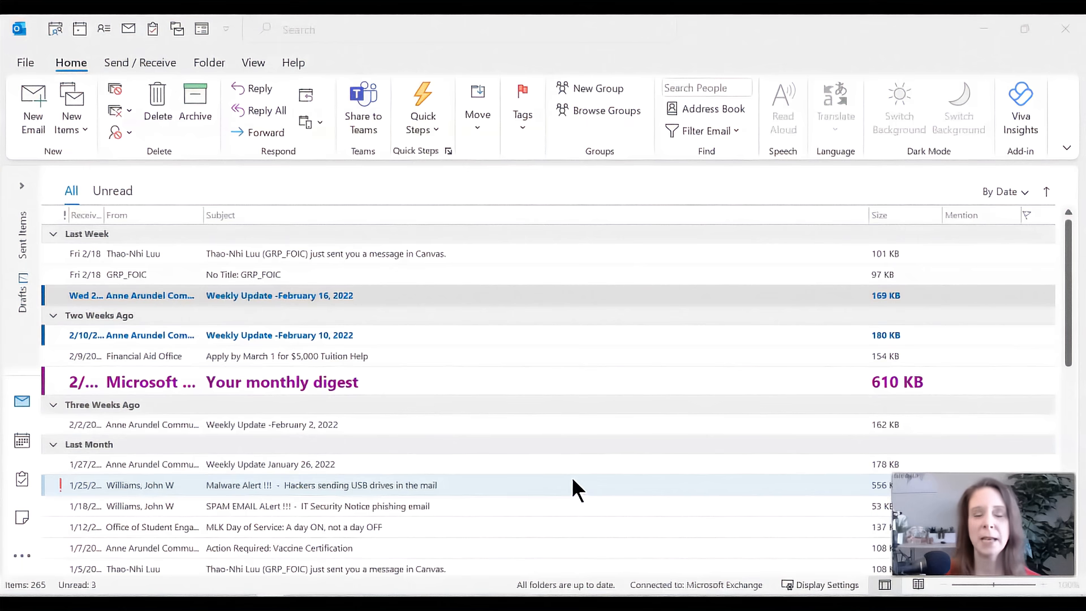
mouse_move(573, 398)
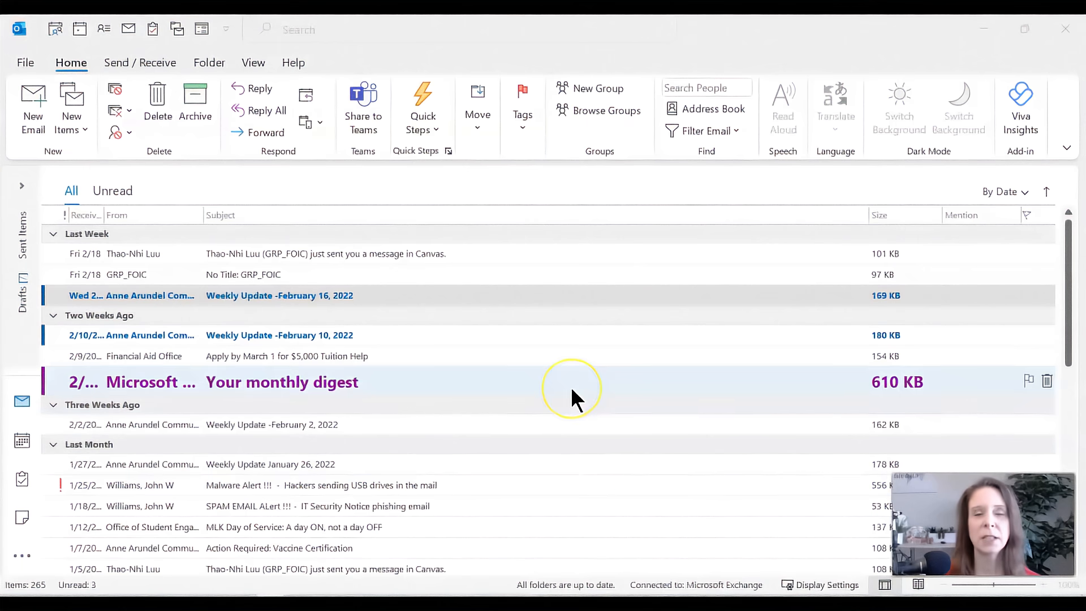
mouse_move(426, 164)
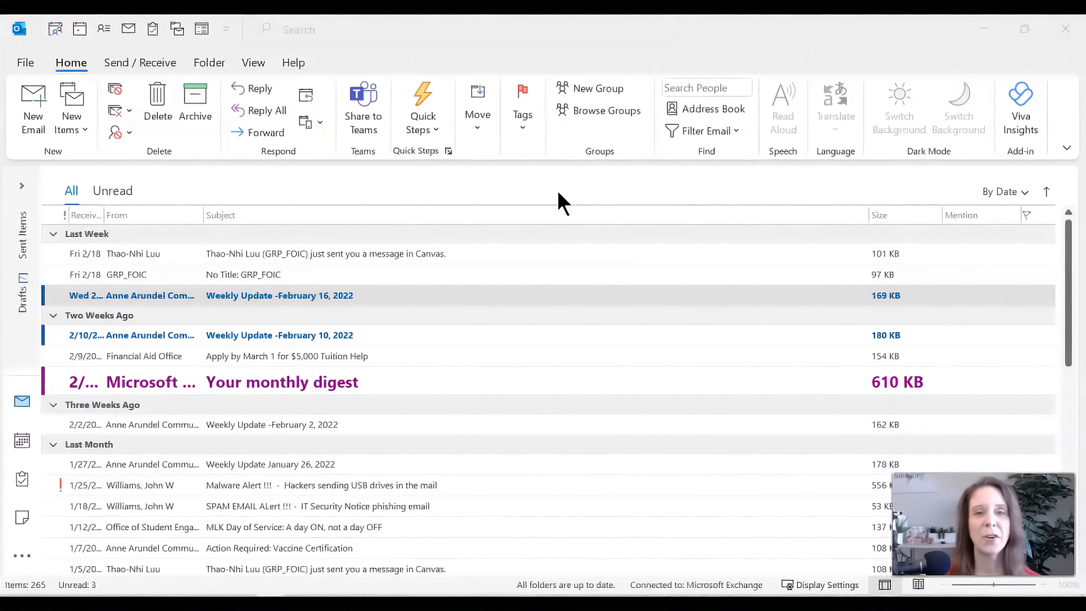
mouse_move(529, 181)
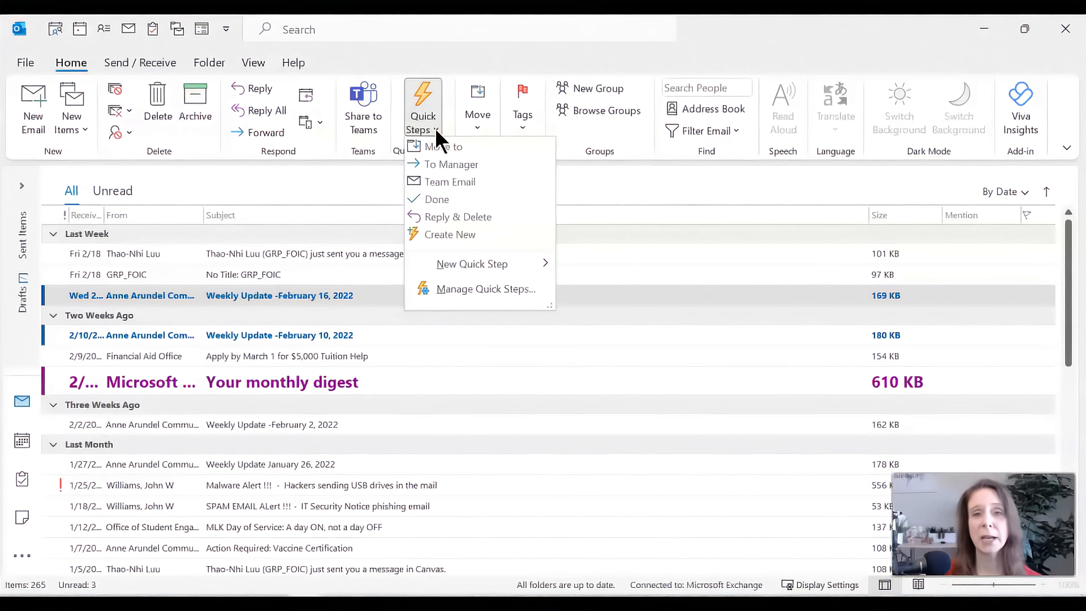
mouse_move(448, 158)
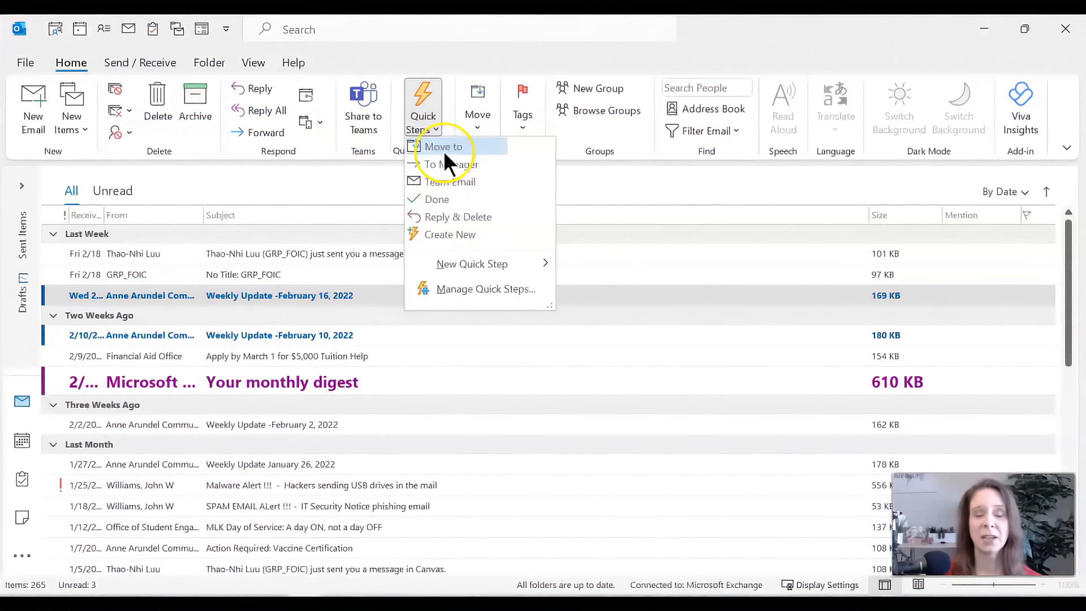
mouse_move(442, 146)
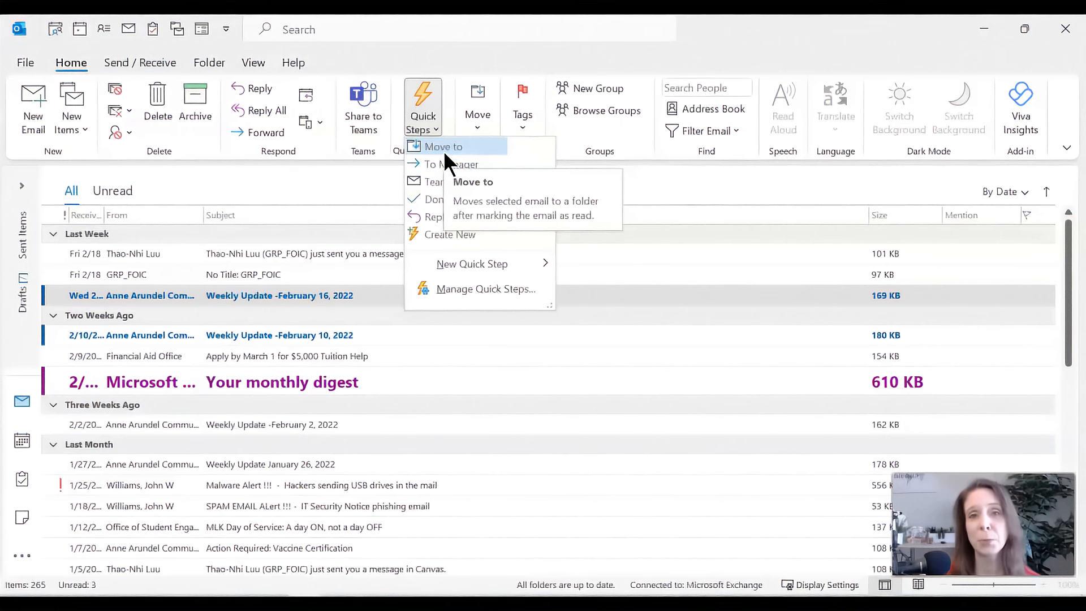
mouse_move(501, 152)
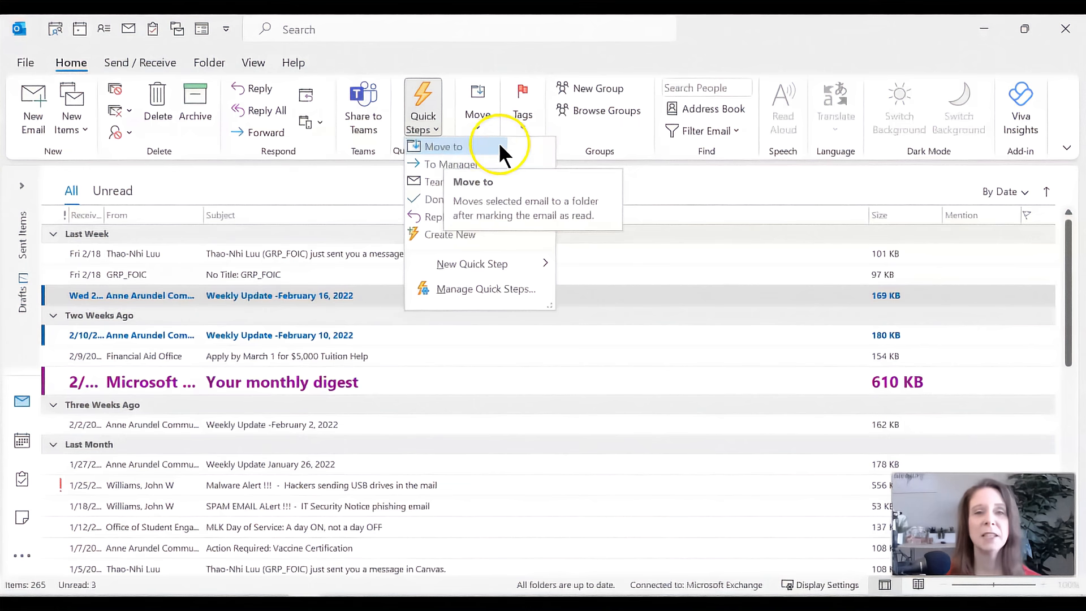
mouse_move(496, 152)
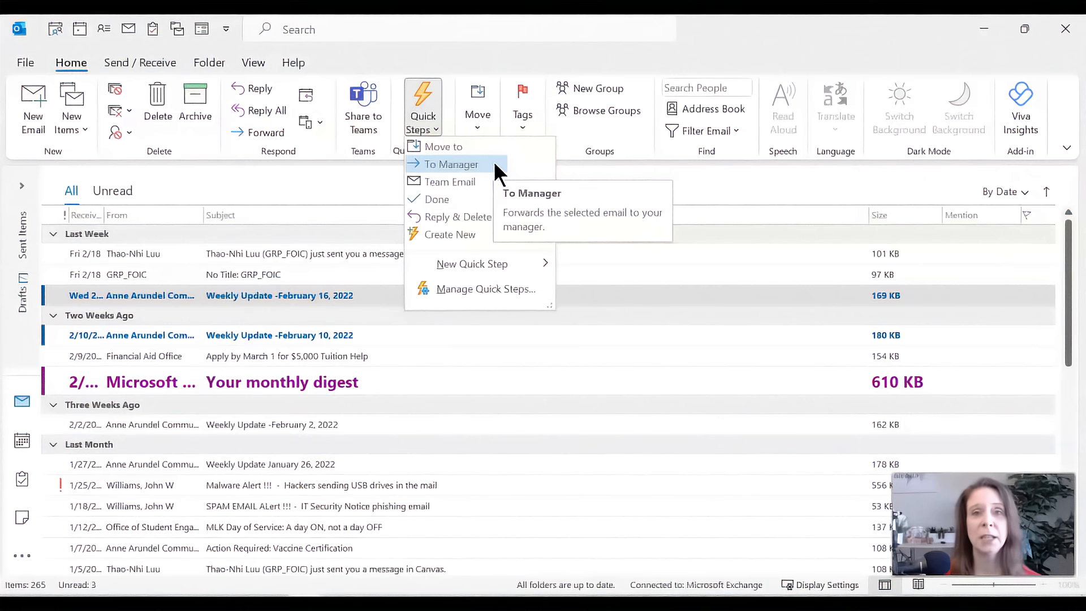
mouse_move(483, 187)
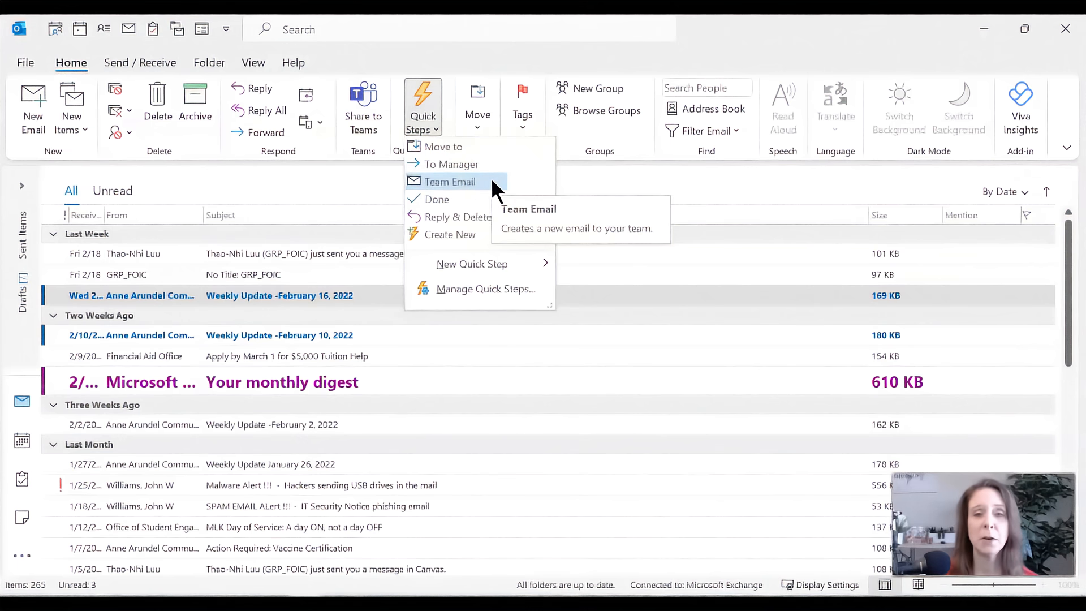
mouse_move(437, 199)
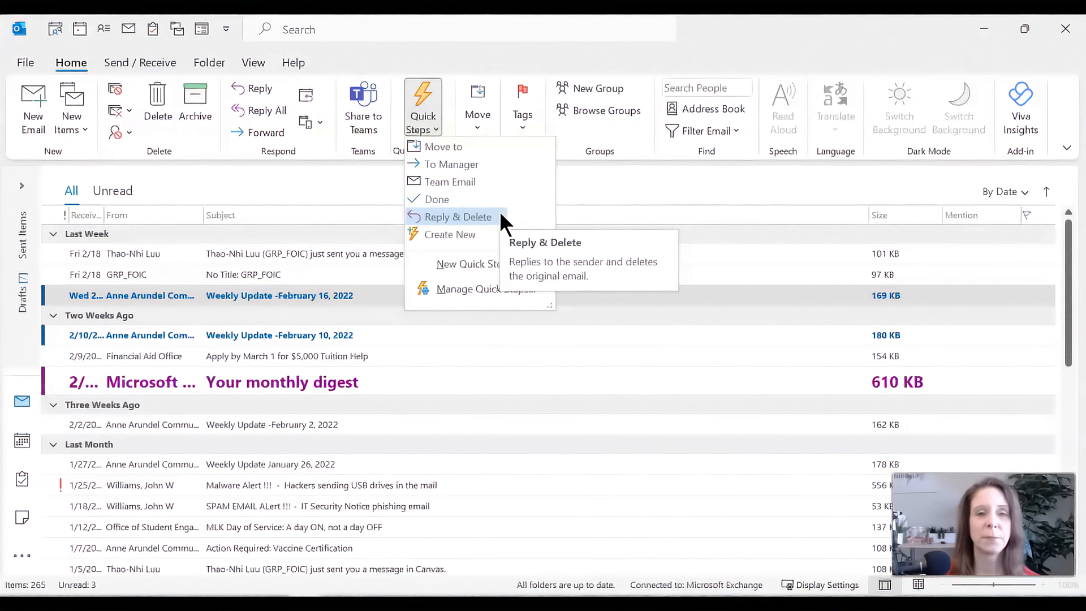
mouse_move(451, 235)
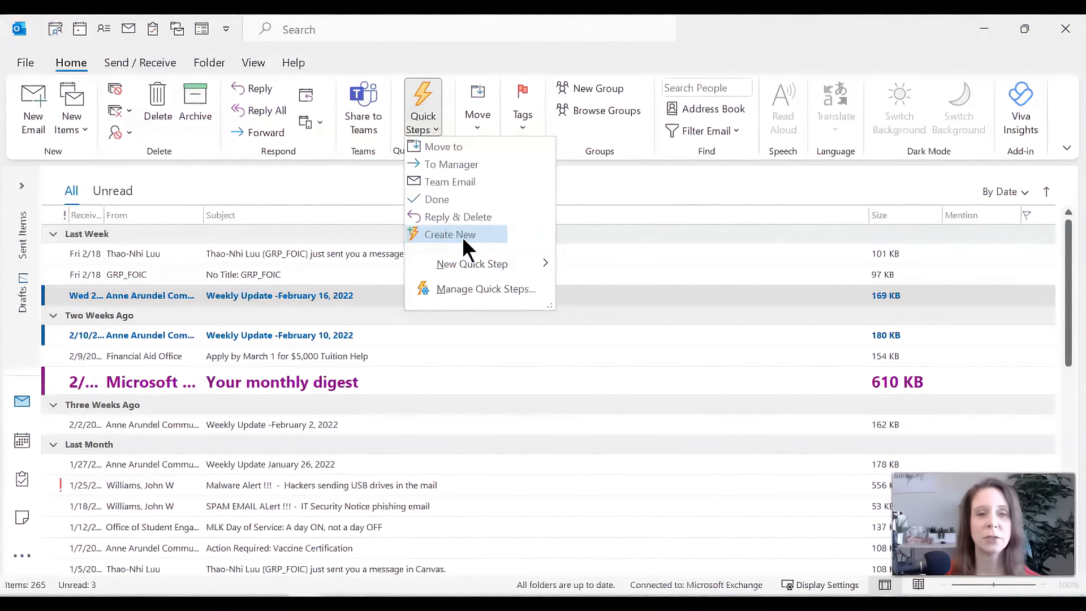
Begin a new quick step and browse its Choose an Action list without picking one
click(446, 234)
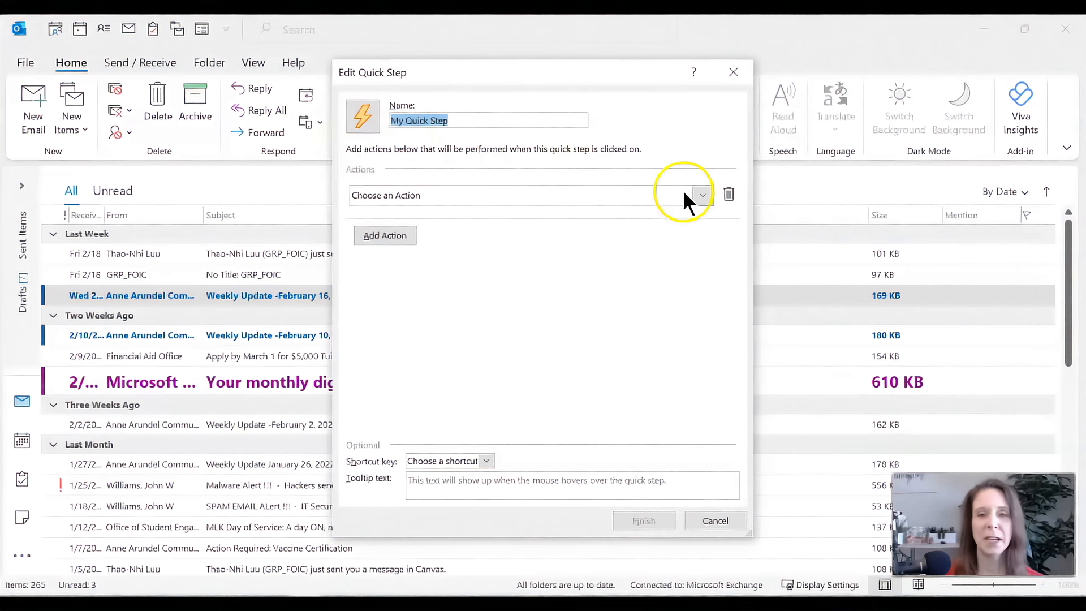
mouse_move(703, 197)
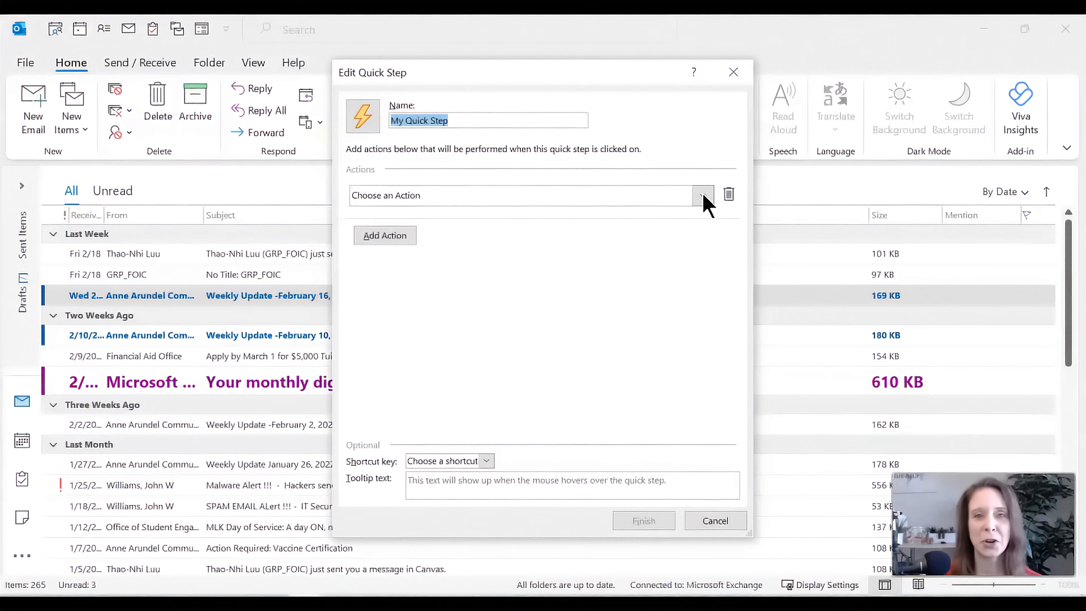
click(702, 194)
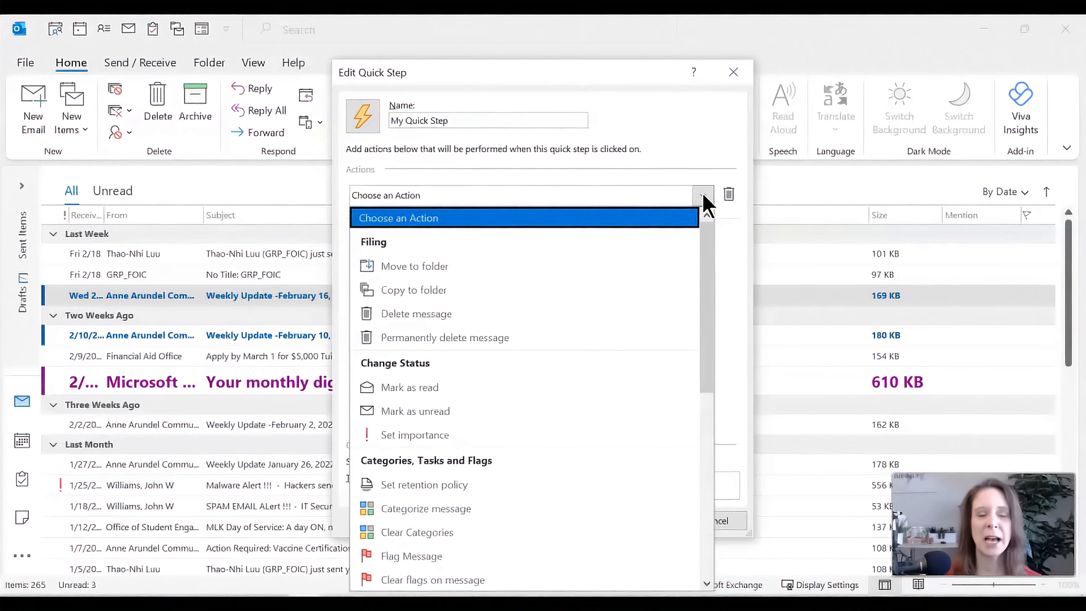
mouse_move(503, 266)
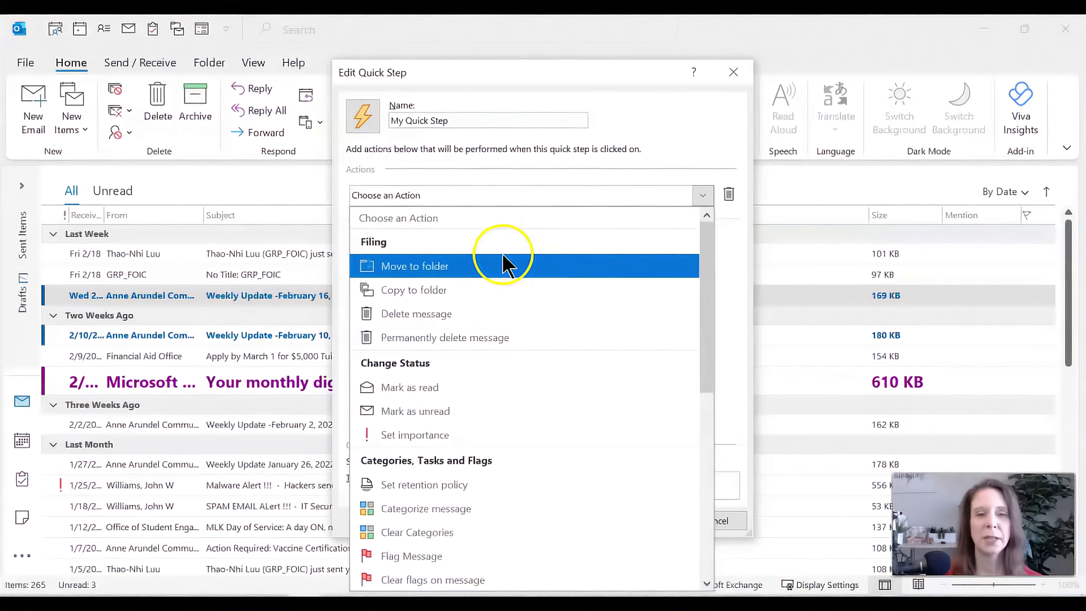
mouse_move(530, 275)
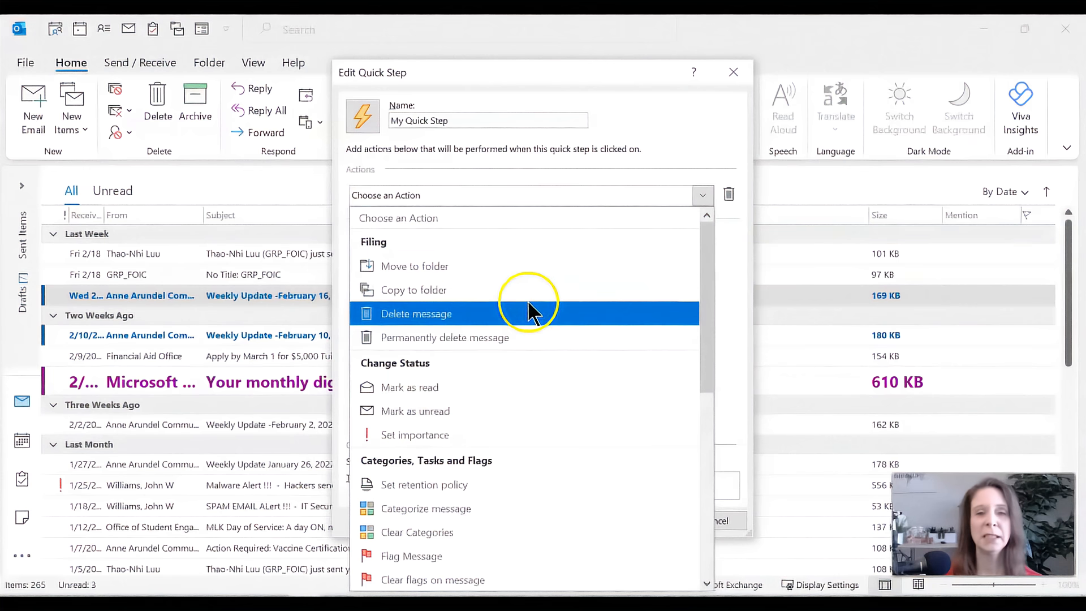
scroll(down, 3)
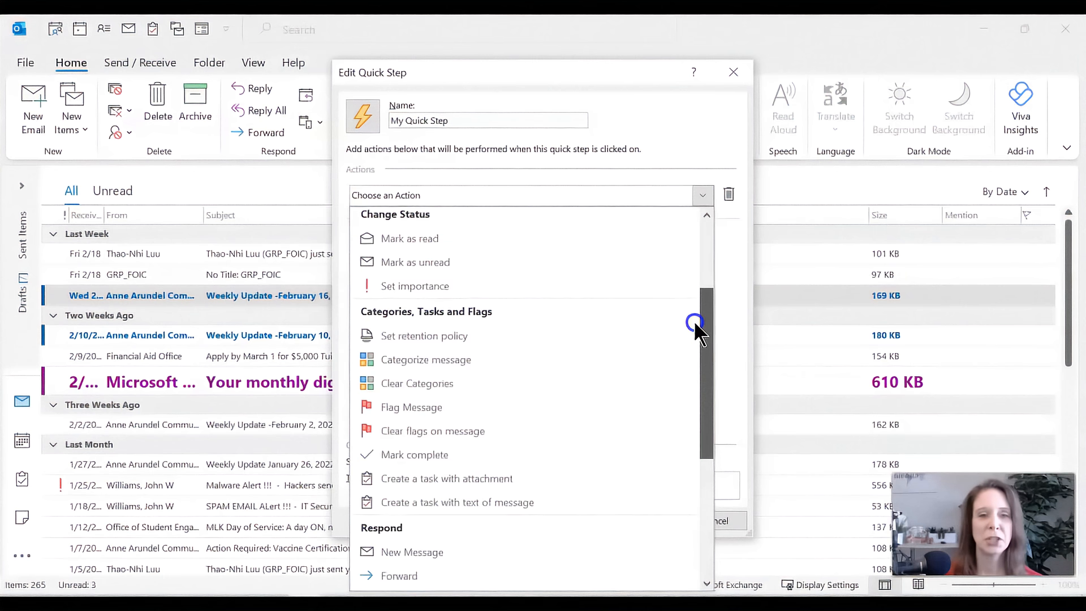
scroll(down, 3)
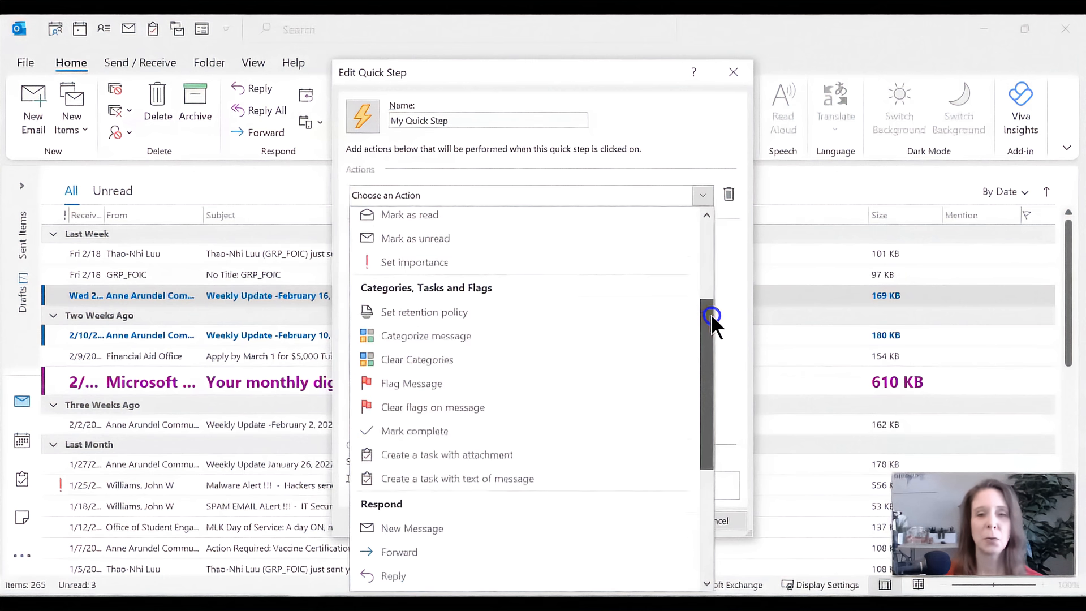
scroll(down, 3)
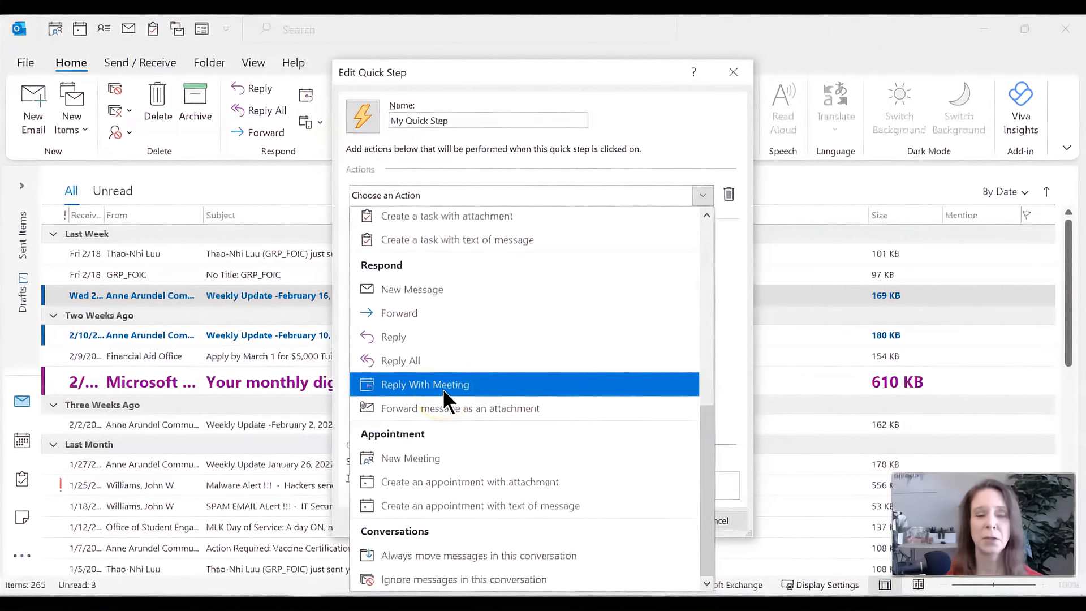
mouse_move(466, 409)
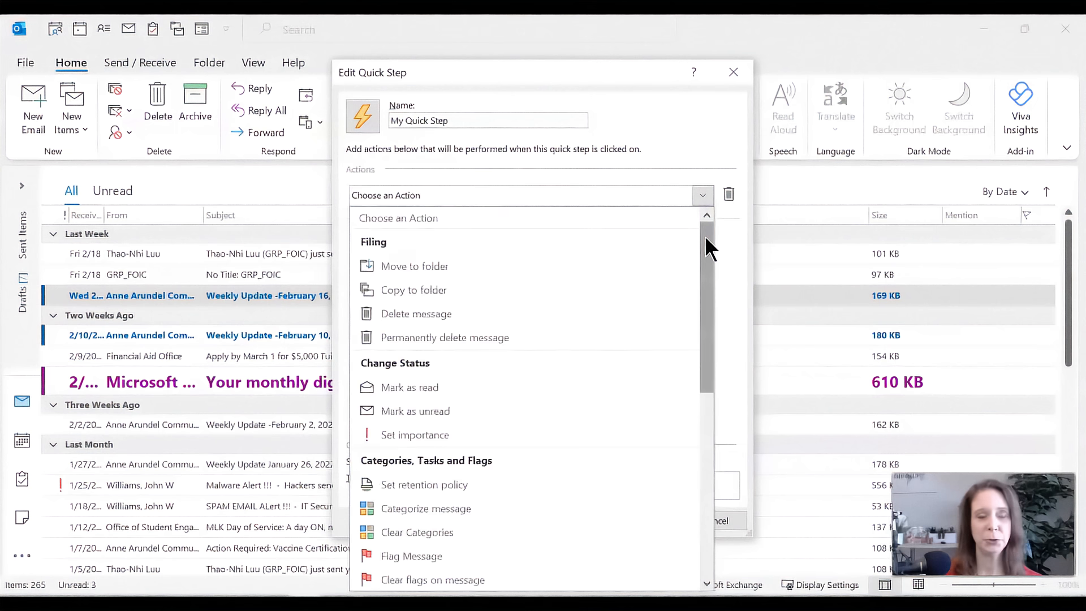
click(705, 238)
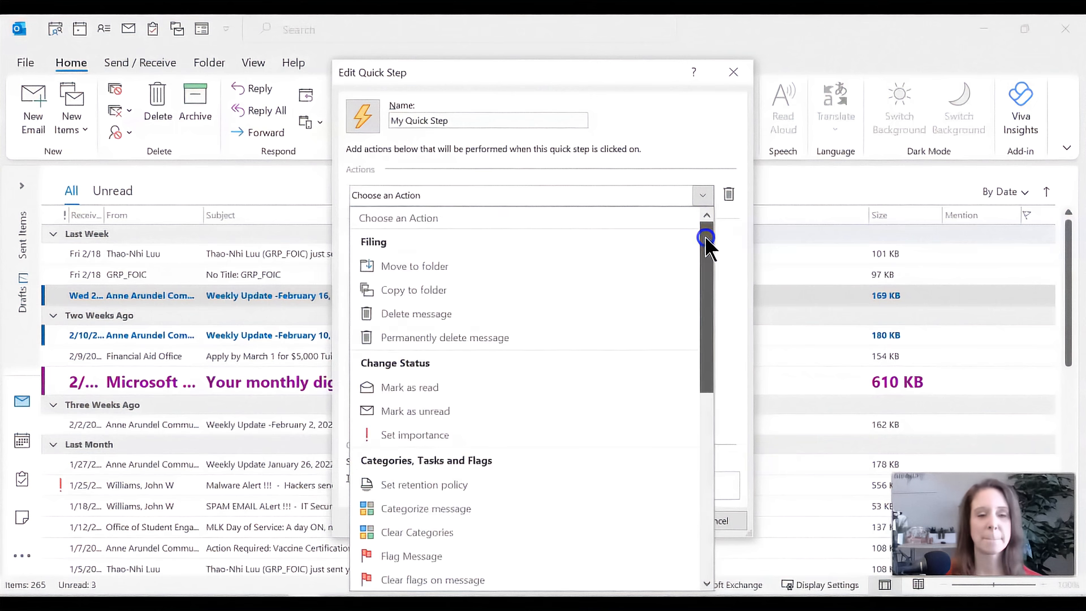
mouse_move(423, 509)
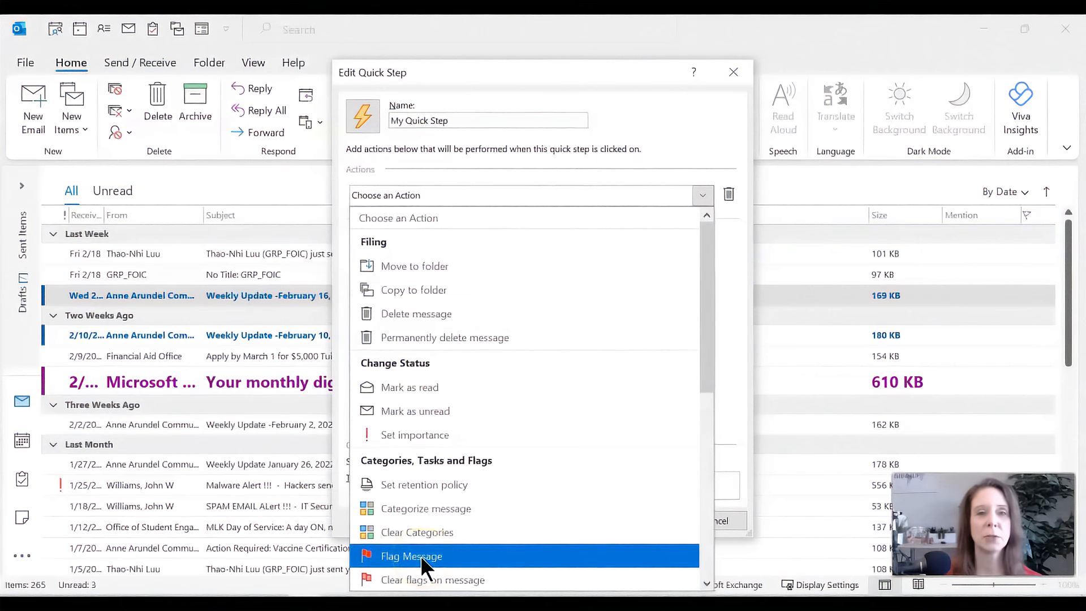
Save a Flag Message quick step that flags the email for Today
click(411, 556)
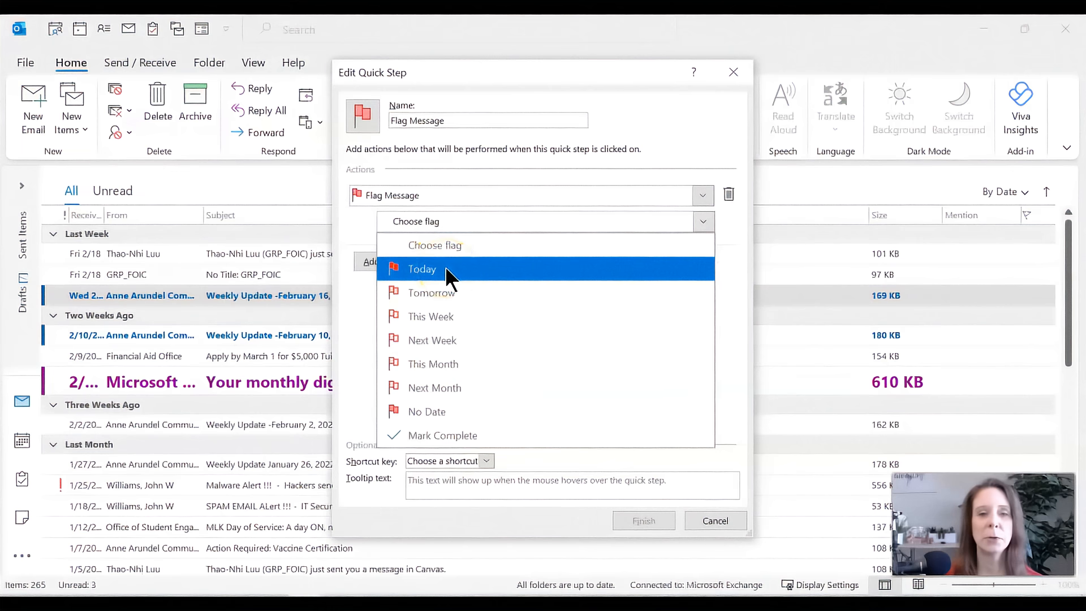
click(421, 270)
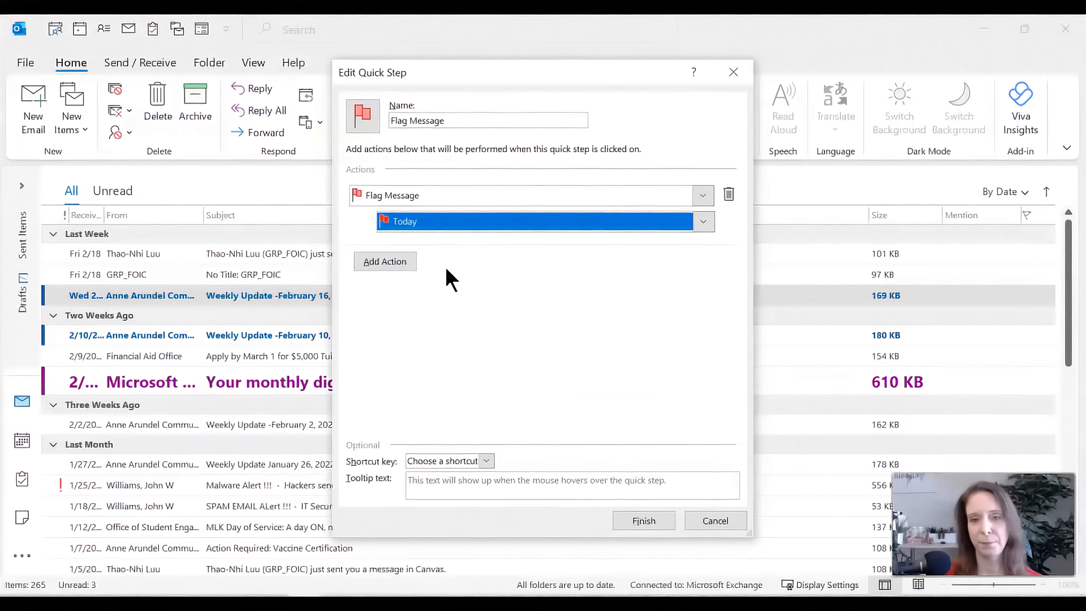
mouse_move(323, 210)
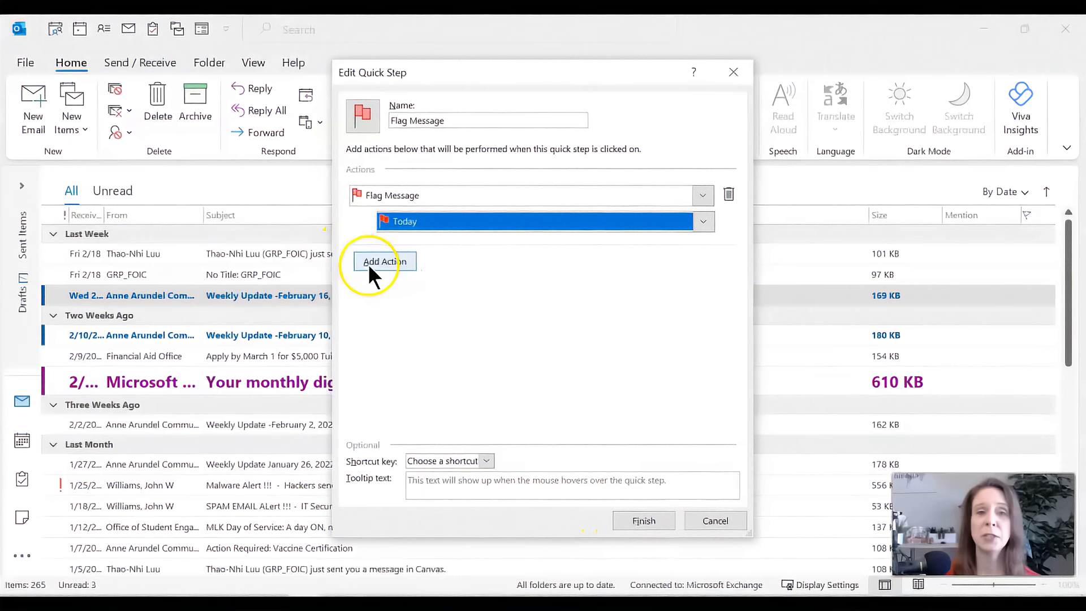
mouse_move(373, 269)
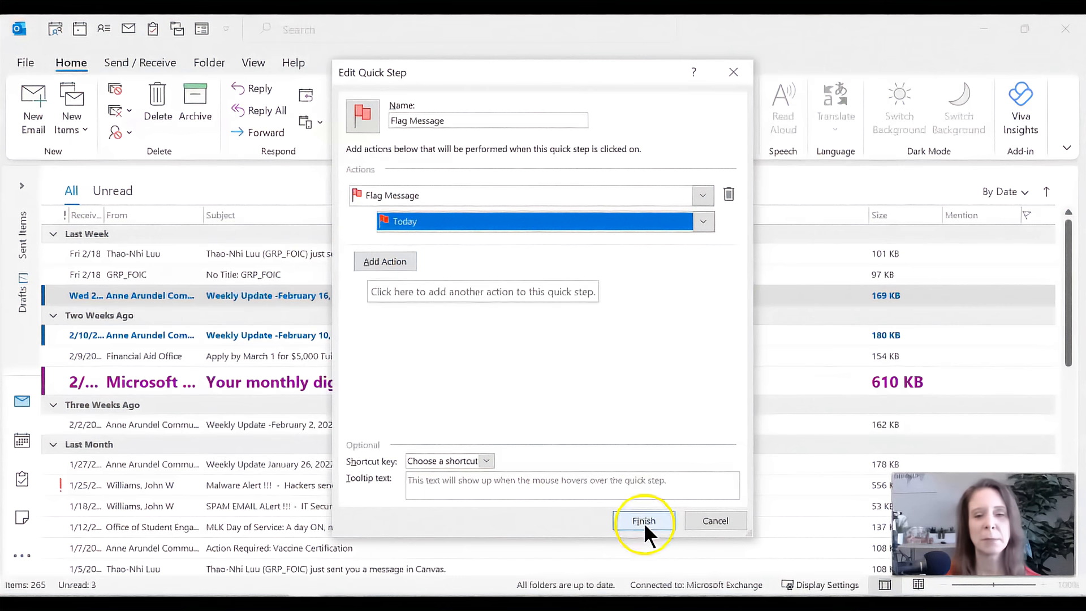
click(644, 521)
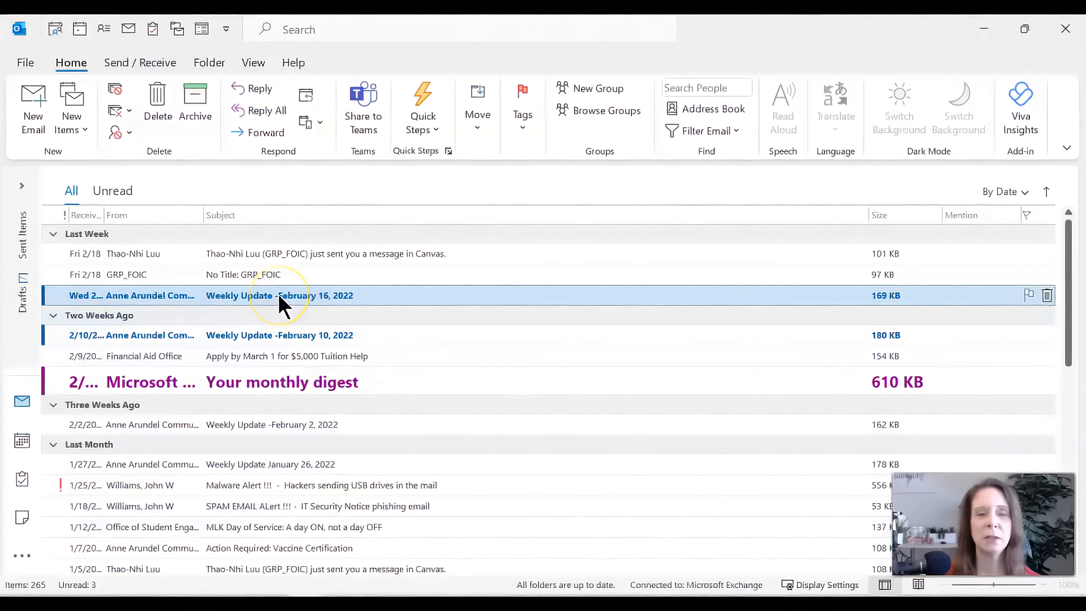
mouse_move(259, 297)
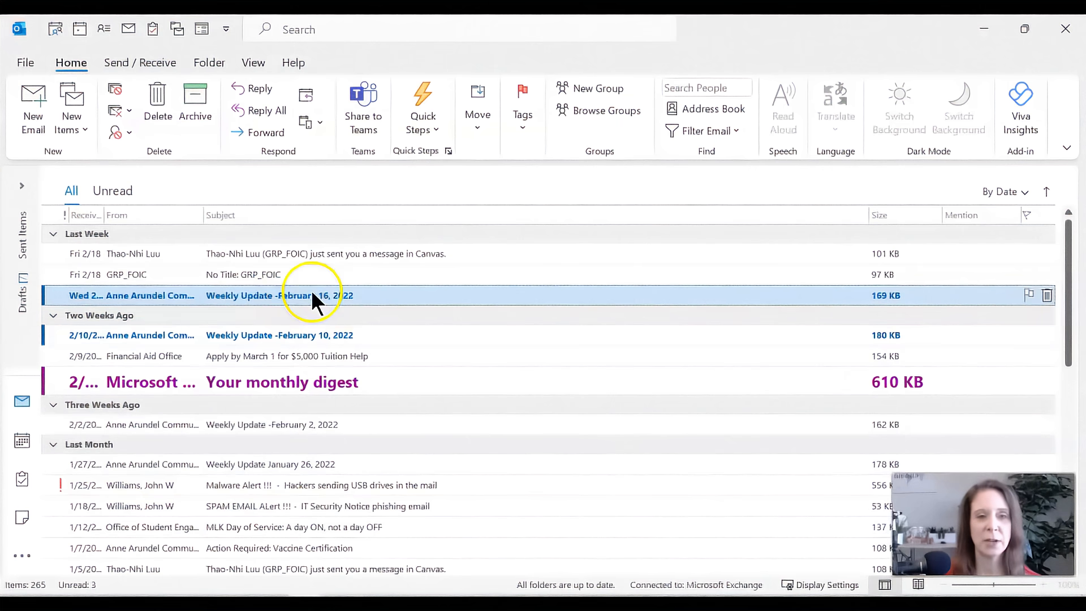
Run the Flag Message quick step on the Weekly Update - February 16 email
click(423, 107)
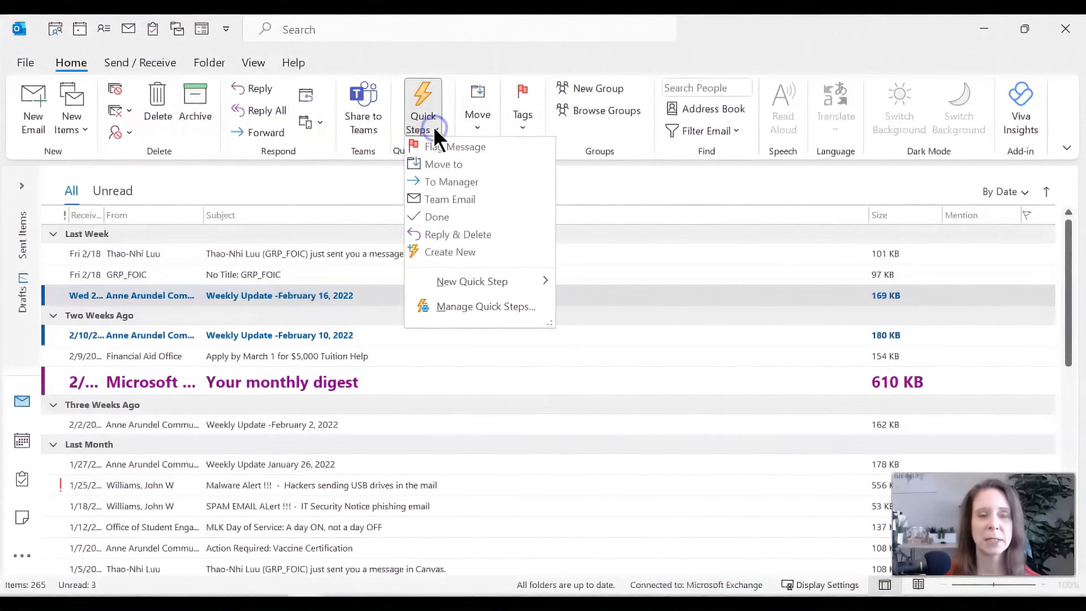
click(446, 147)
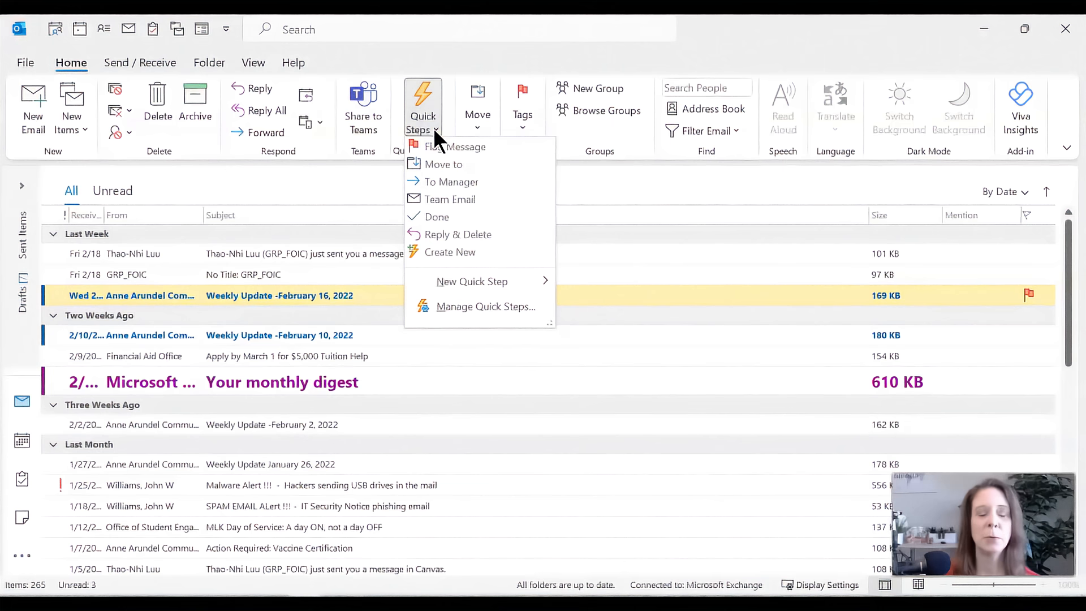
mouse_move(441, 165)
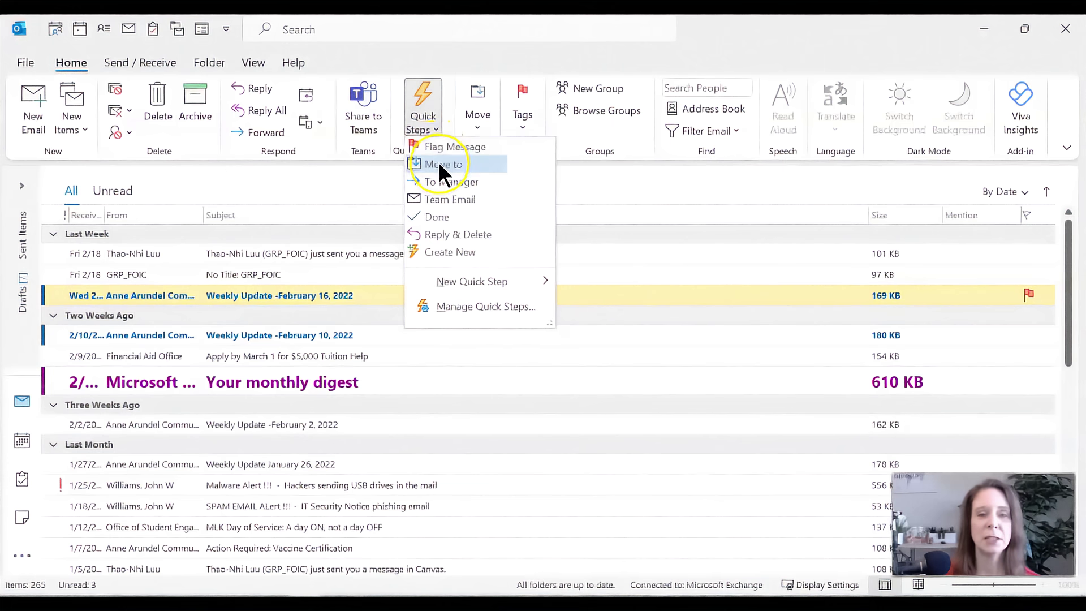
mouse_move(440, 168)
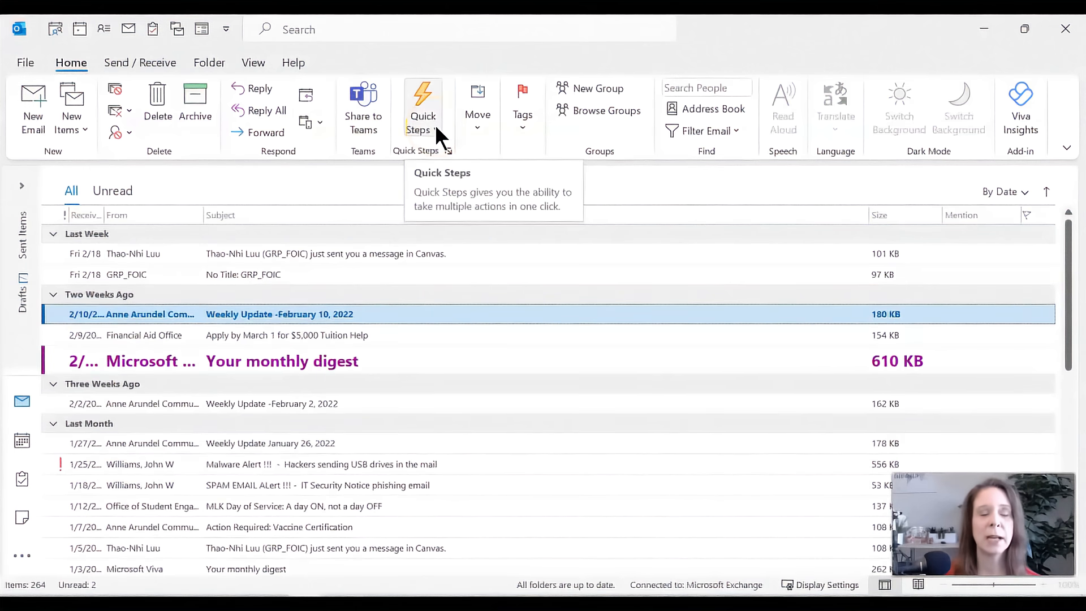
click(424, 102)
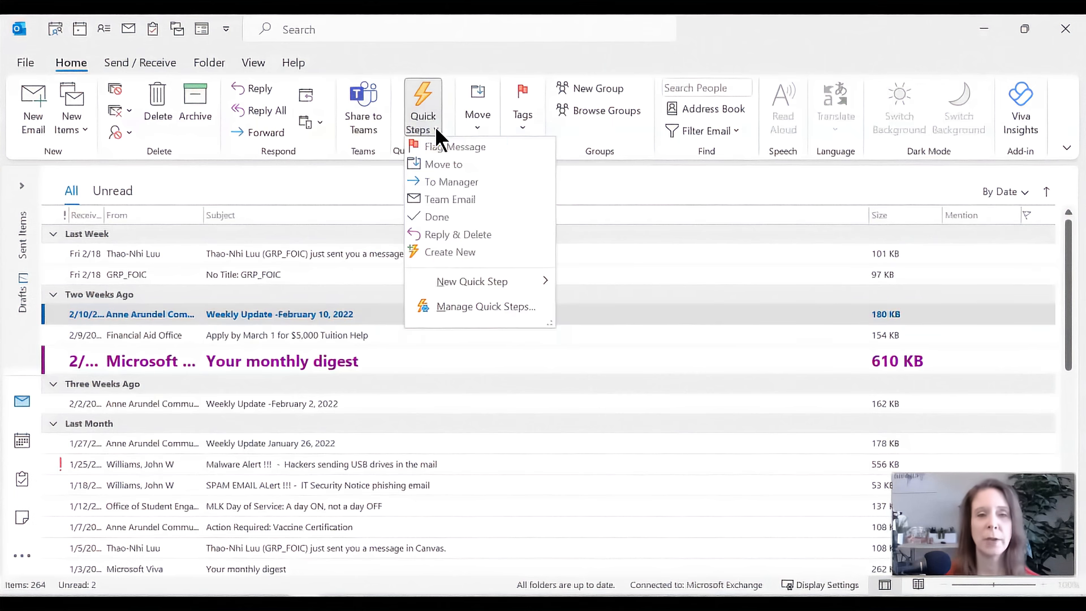
mouse_move(442, 164)
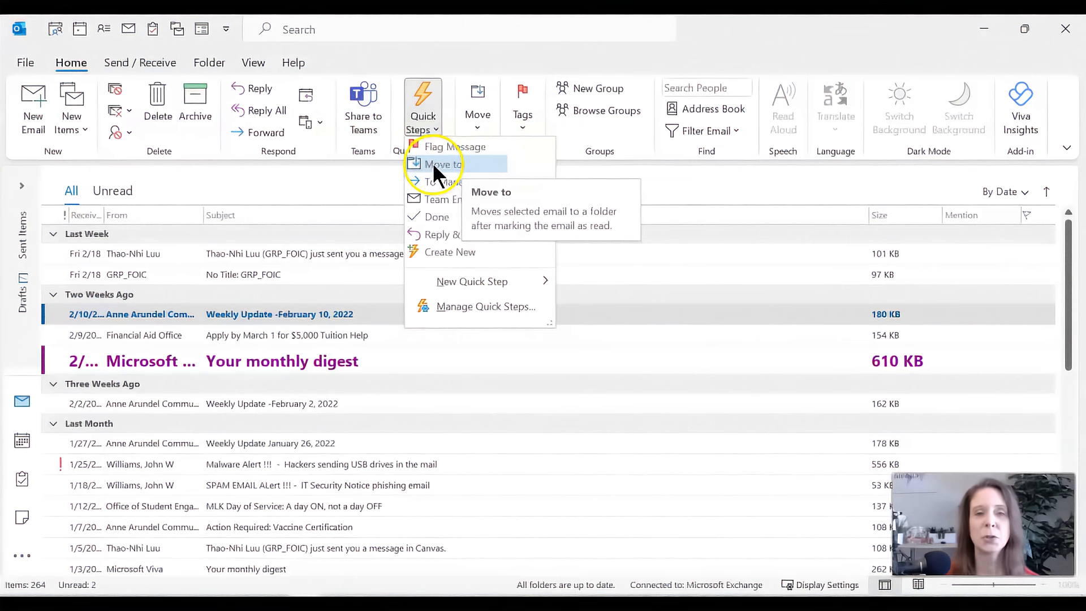
Edit the Move to quick step so it files messages into the Keep folder
right_click(473, 164)
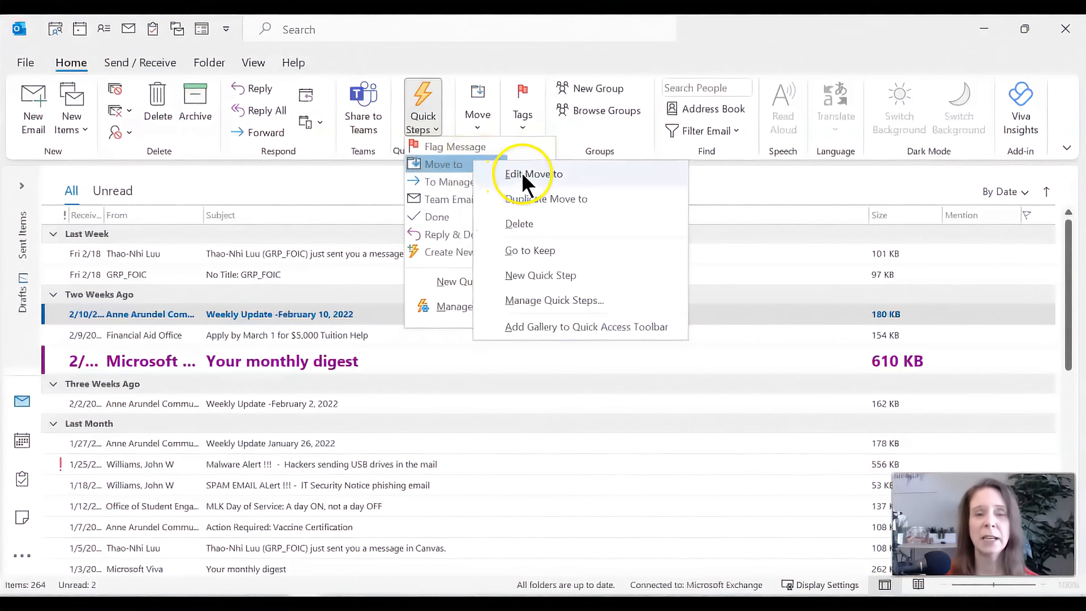
click(529, 174)
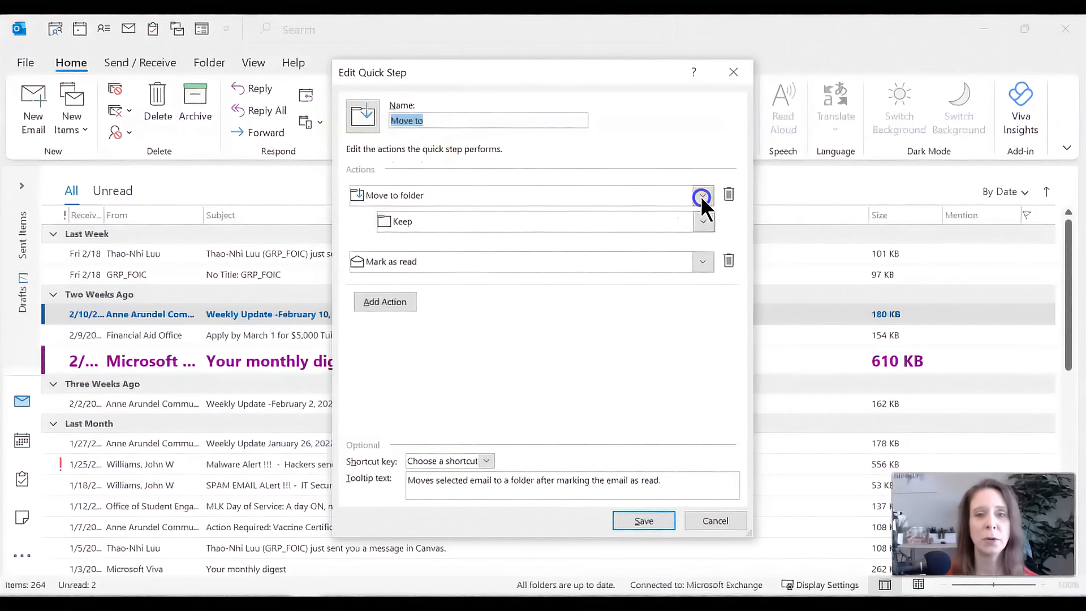
click(702, 221)
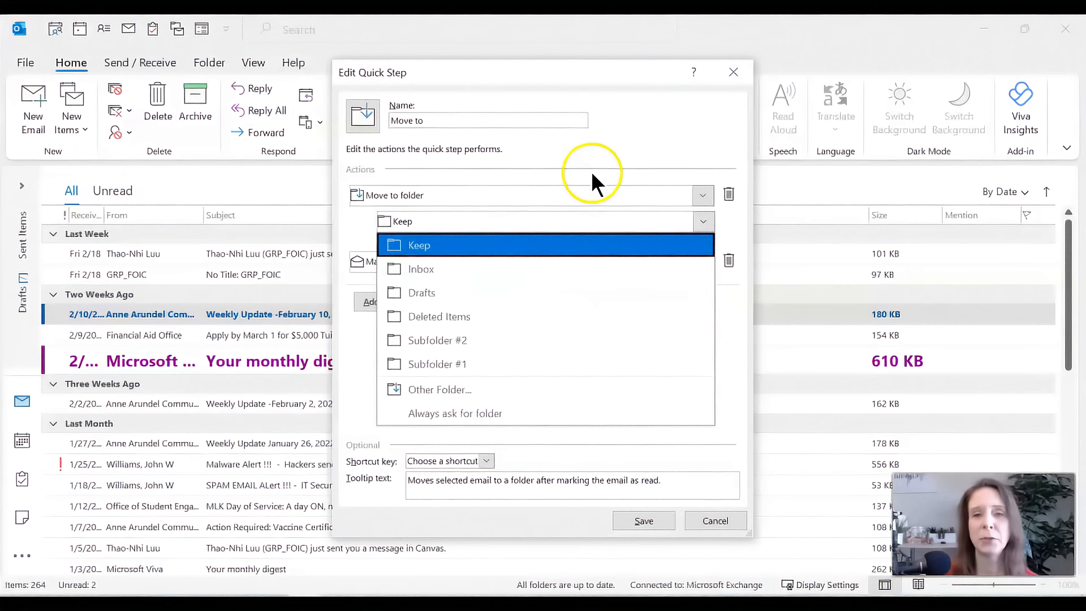
click(419, 245)
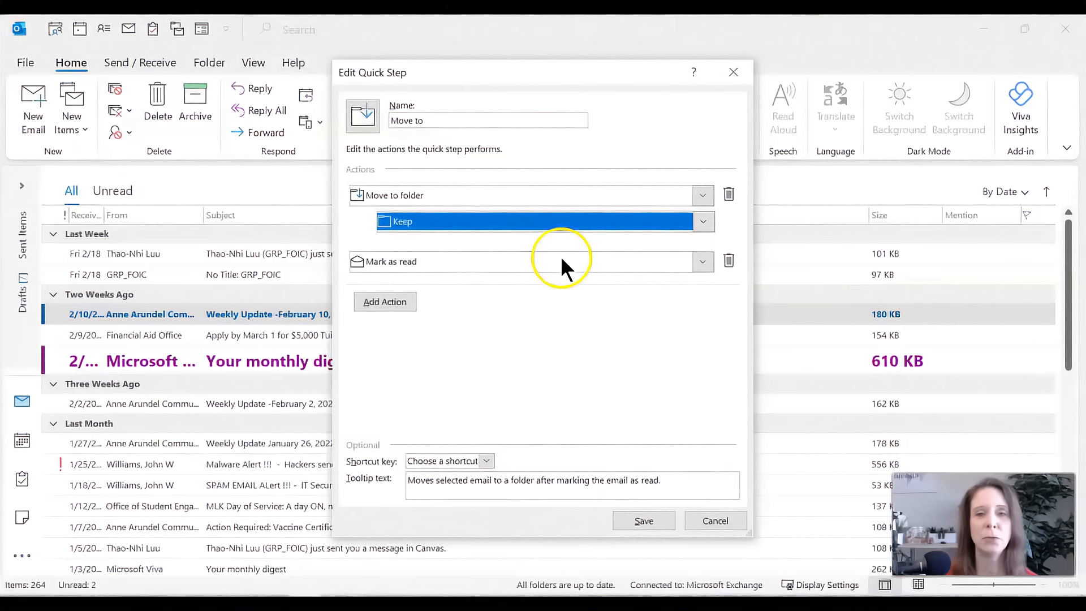
click(644, 520)
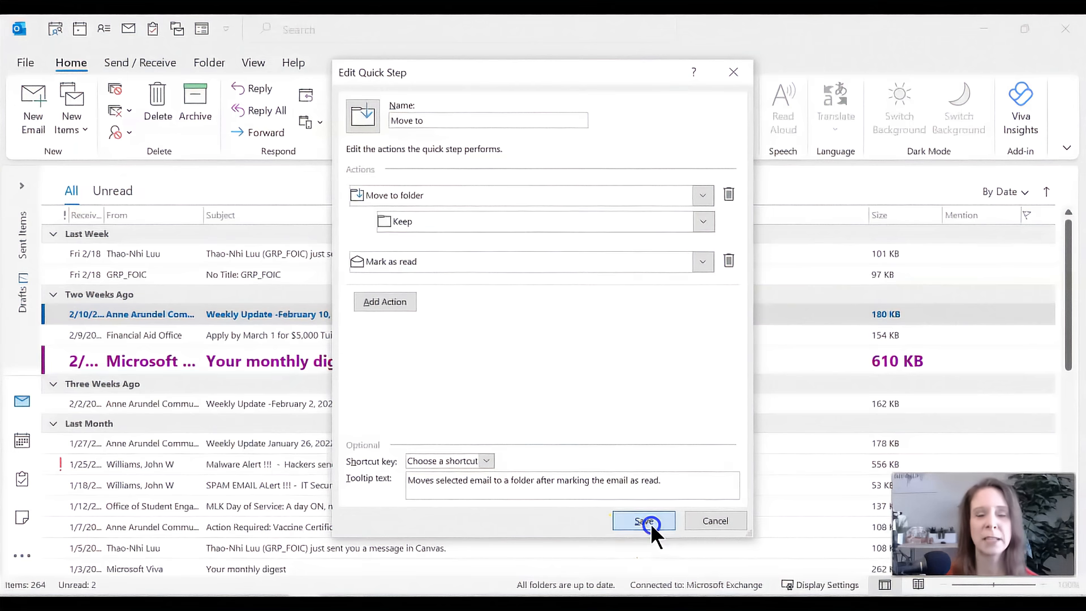
click(644, 520)
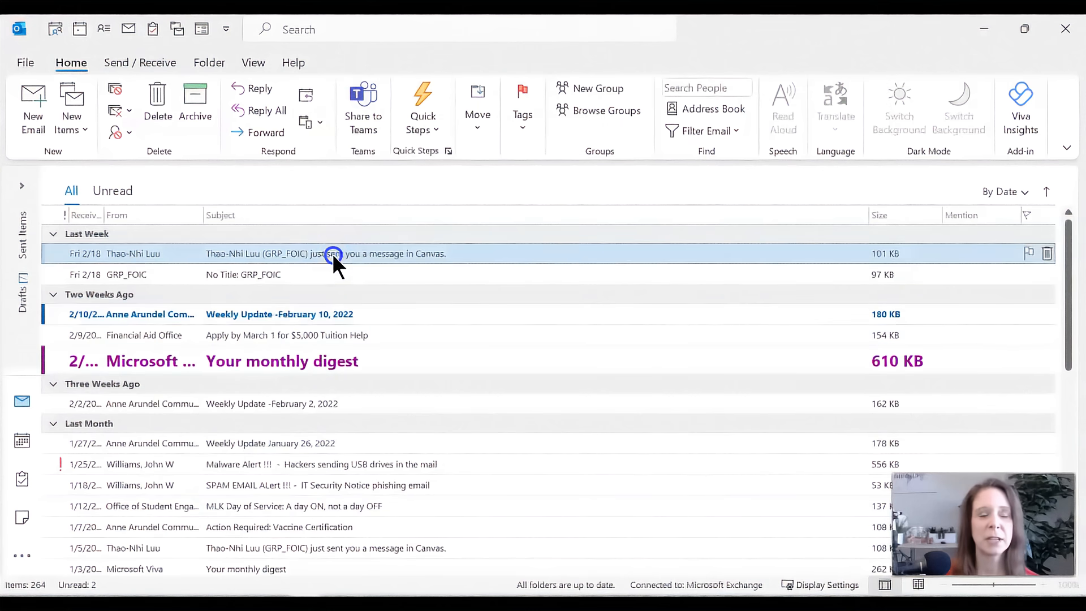
Move the Canvas notification email to Keep with the Move to quick step
click(424, 108)
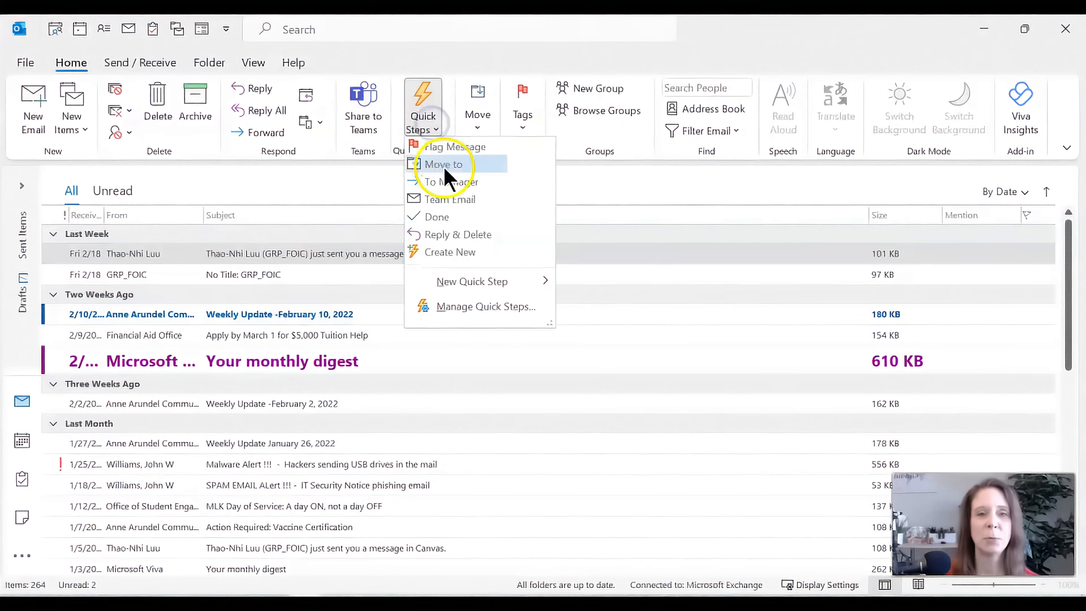
click(441, 166)
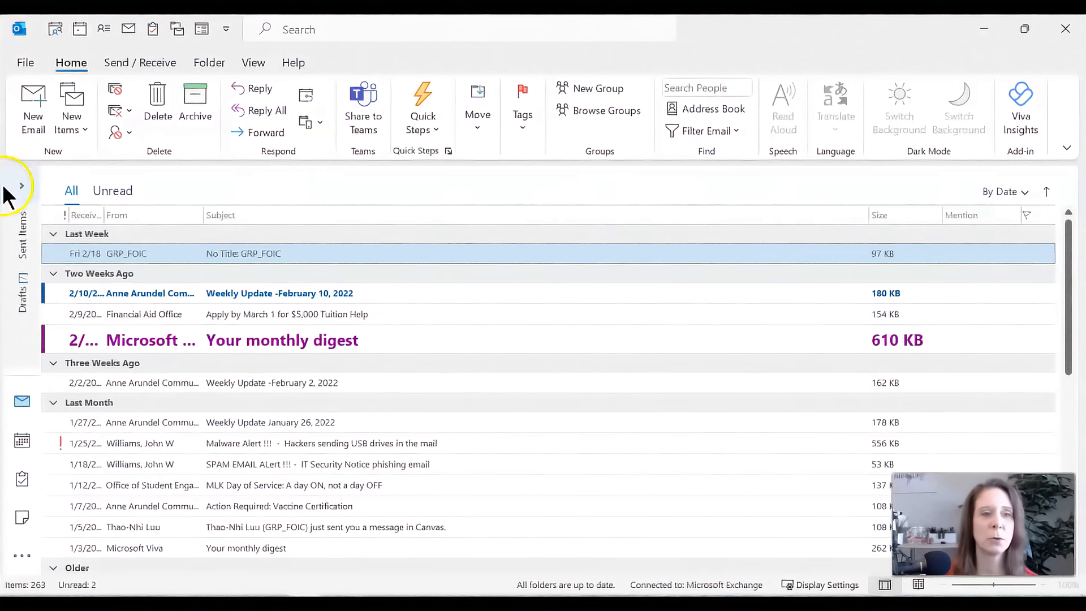
click(22, 202)
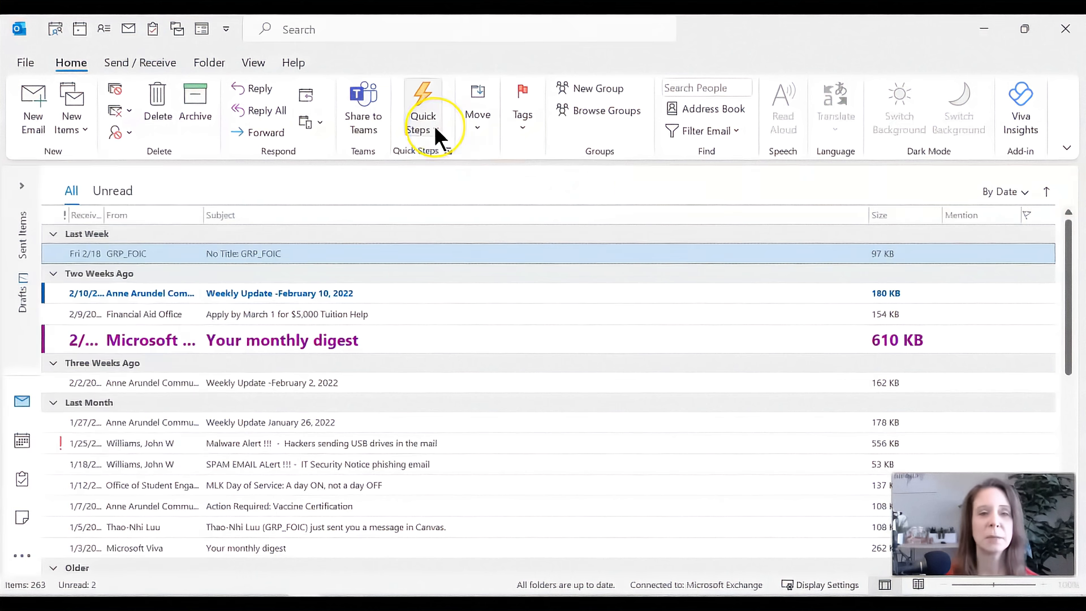
Apply Reply & Delete to the No Title: GRP_FOIC email, then close the reply unsent
click(423, 108)
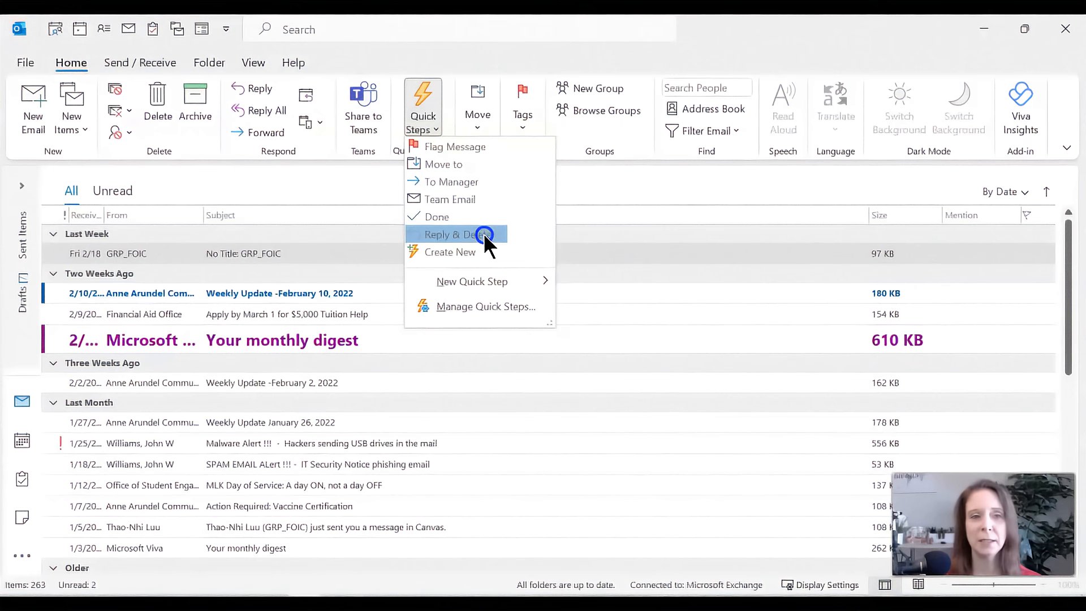
click(451, 234)
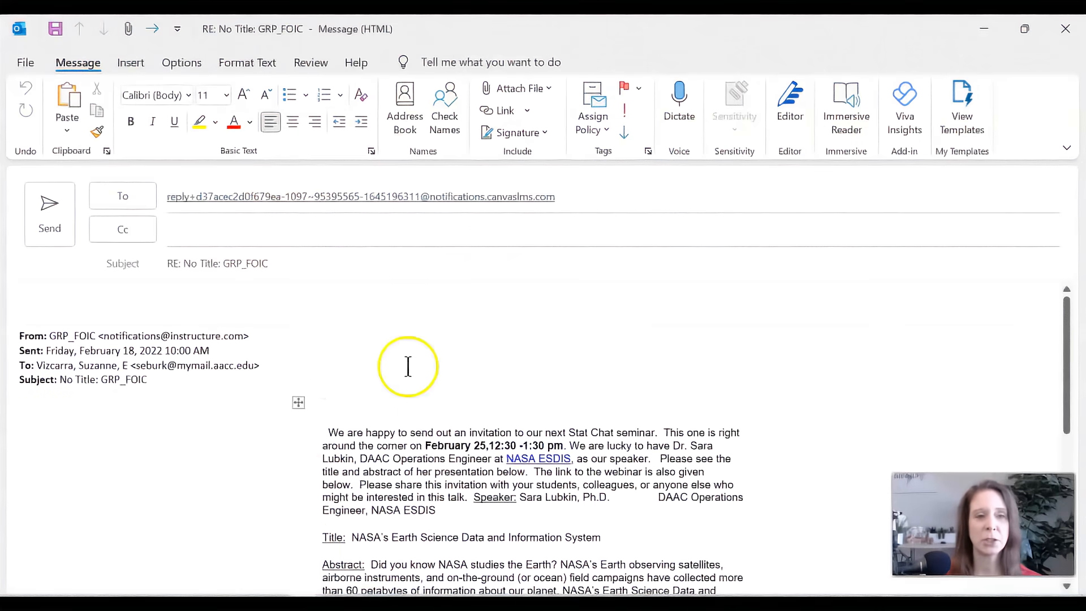
mouse_move(80, 220)
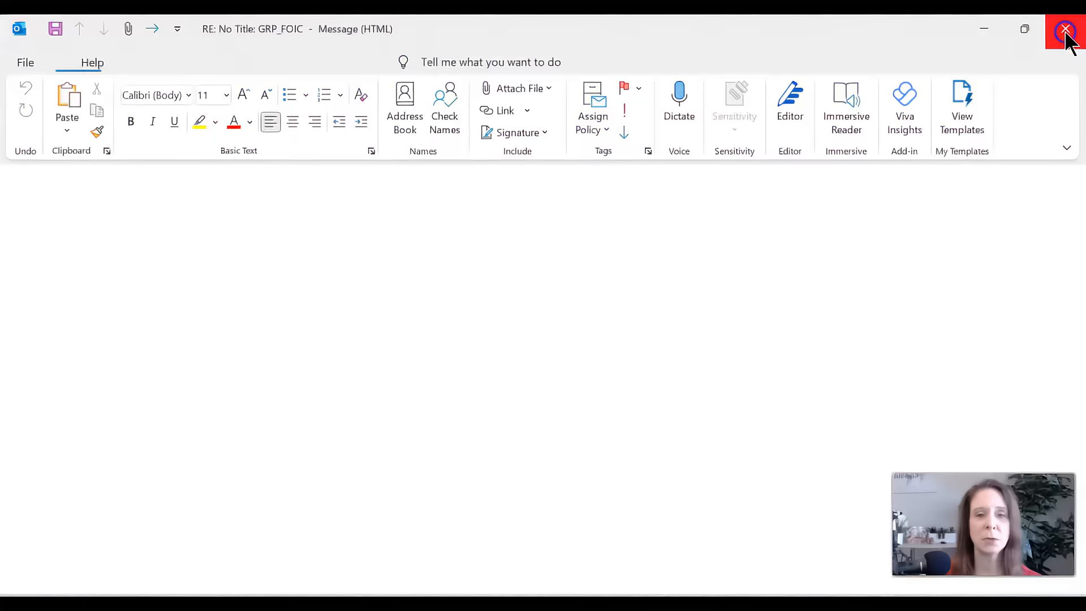
click(1066, 29)
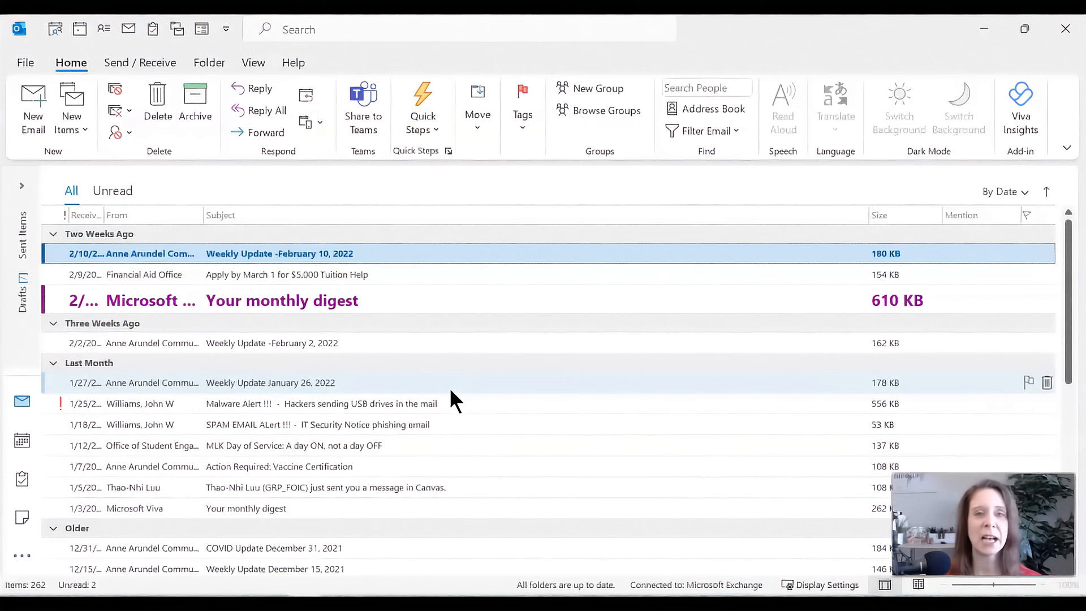
mouse_move(421, 224)
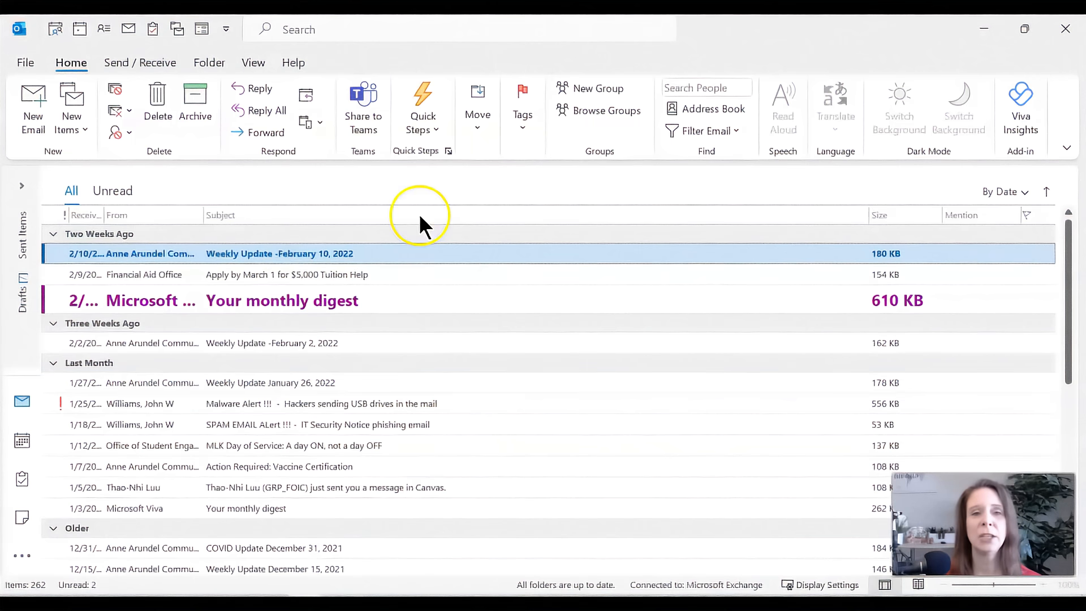
mouse_move(436, 127)
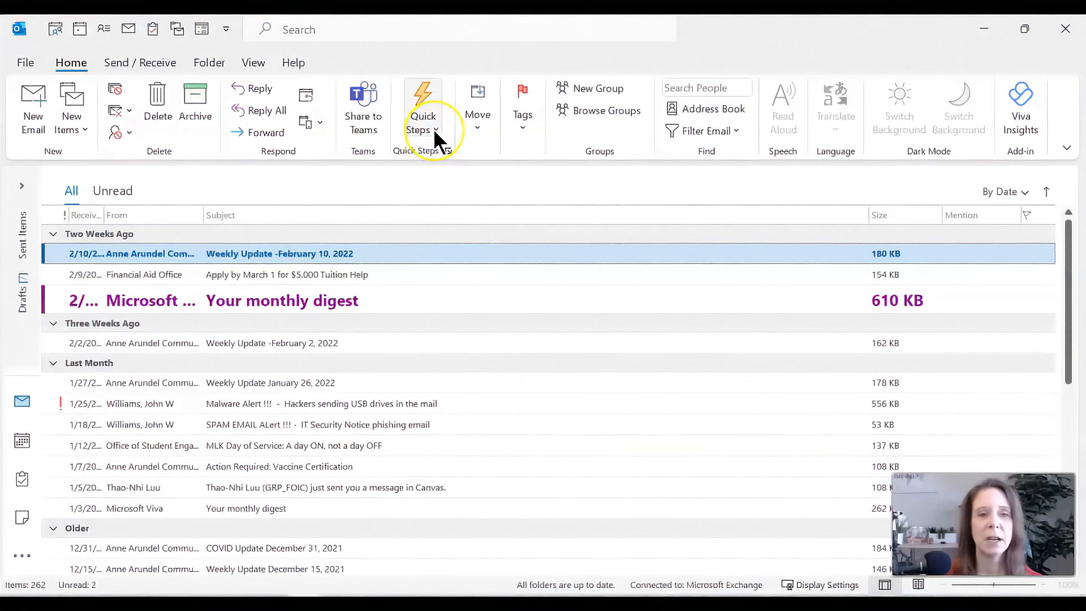
Start a new quick step that creates a task with the message attached
click(422, 122)
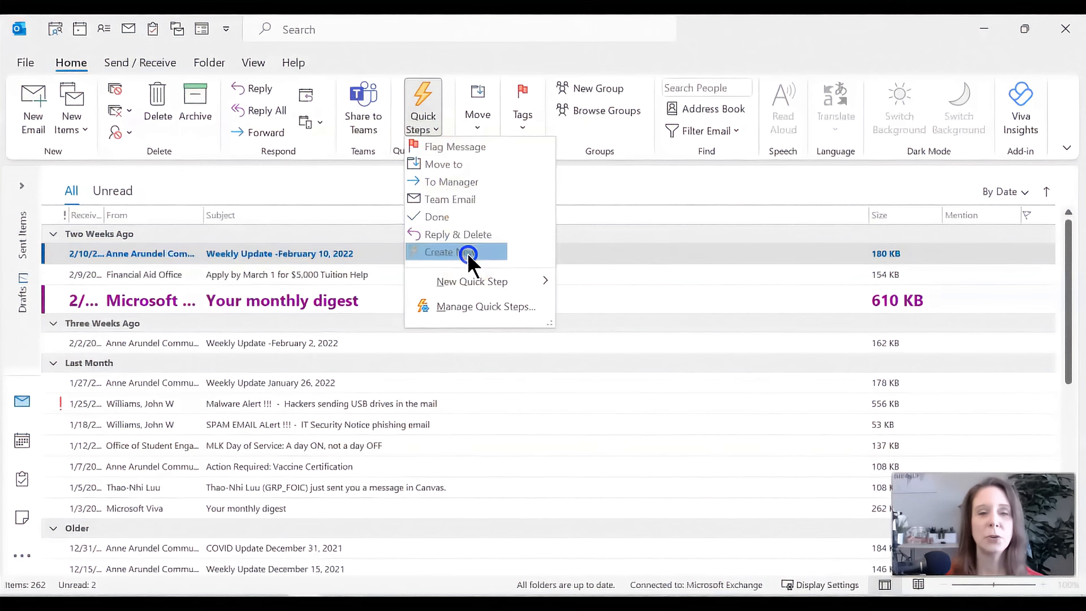
click(455, 252)
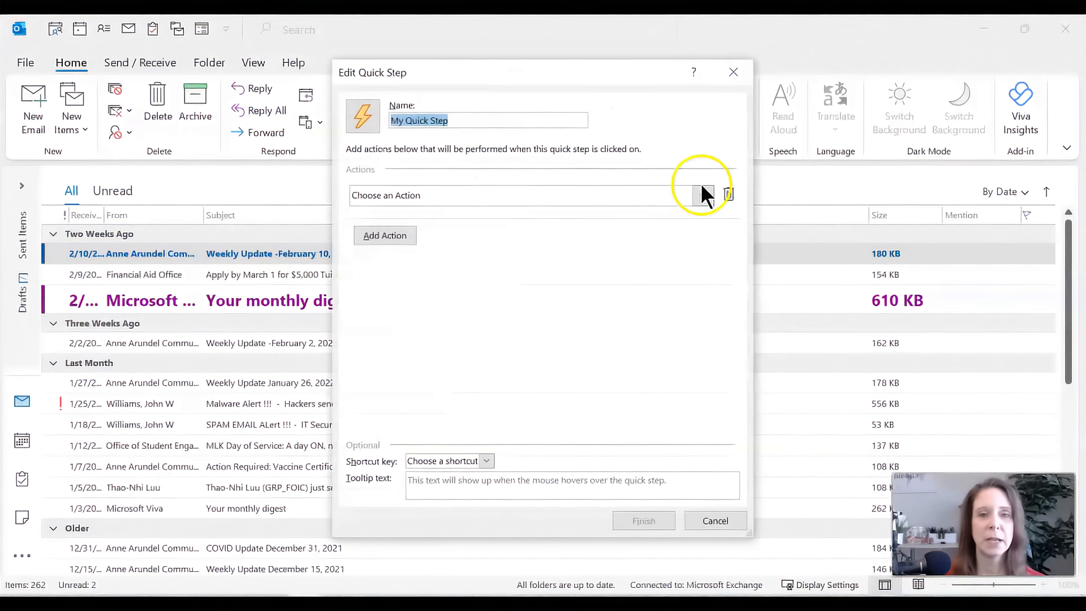
click(704, 195)
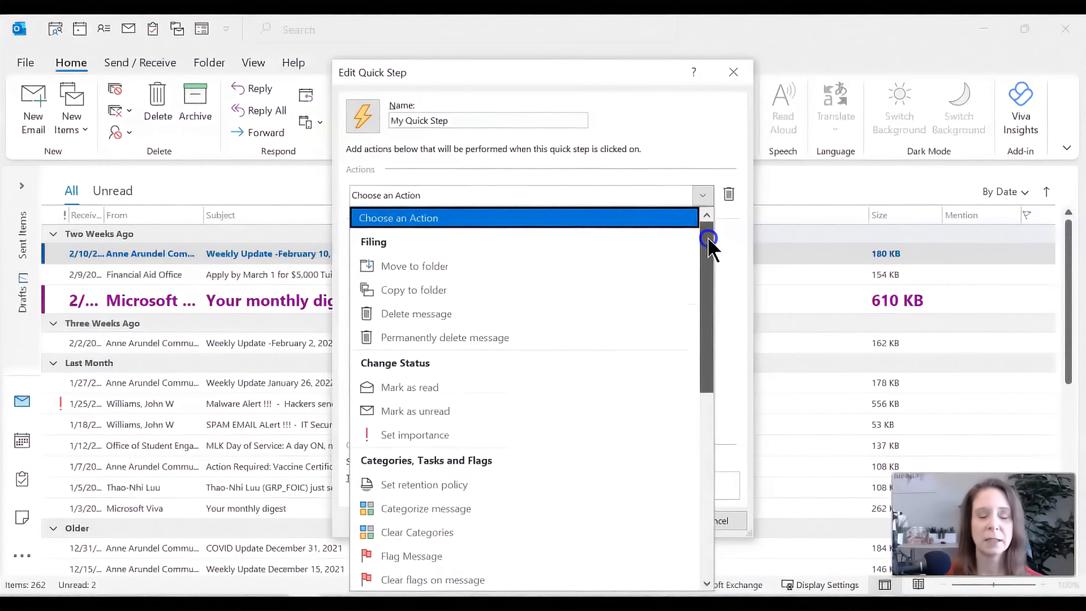
scroll(down, 3)
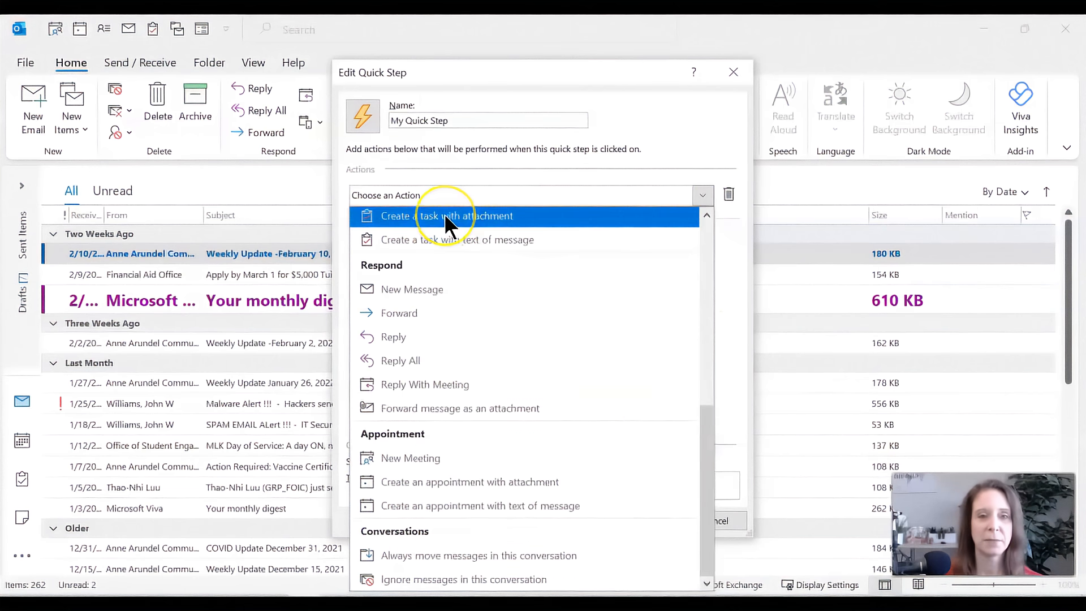
click(446, 215)
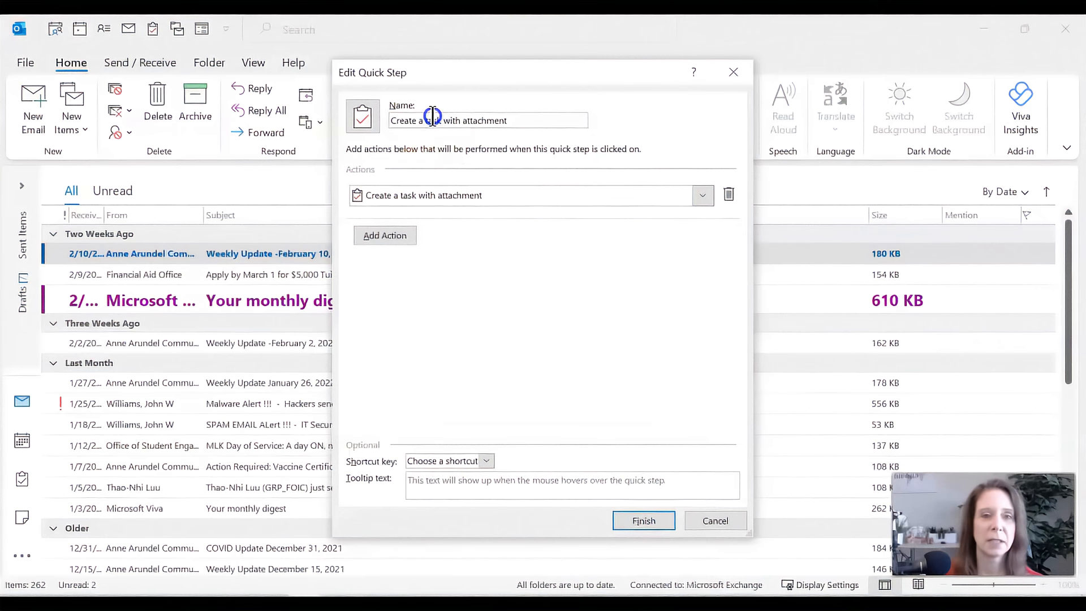
Name the quick step Task and save it
triple_click(448, 120)
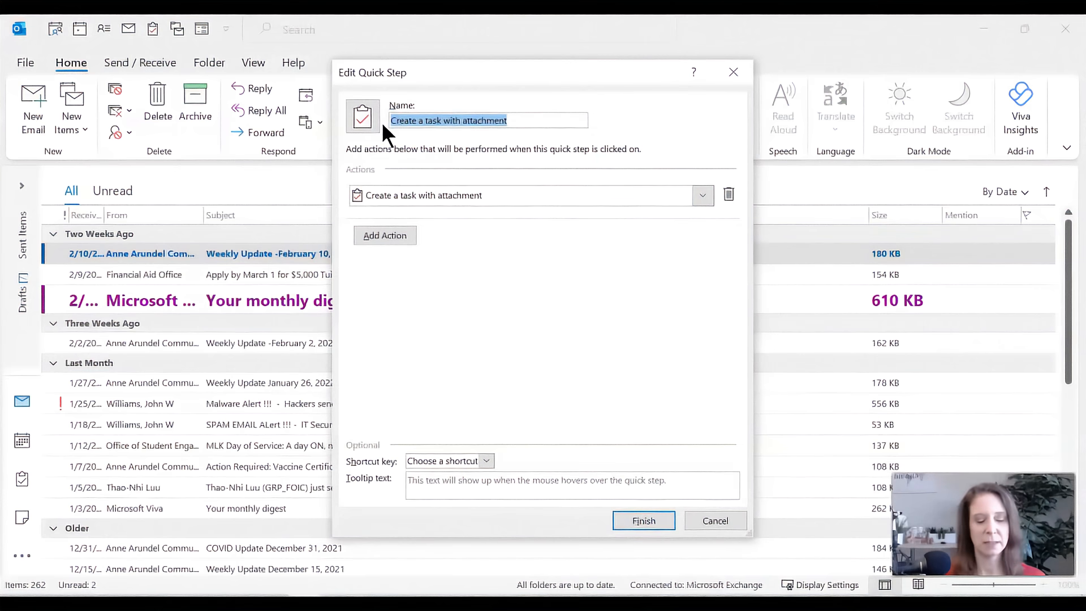
text(Task)
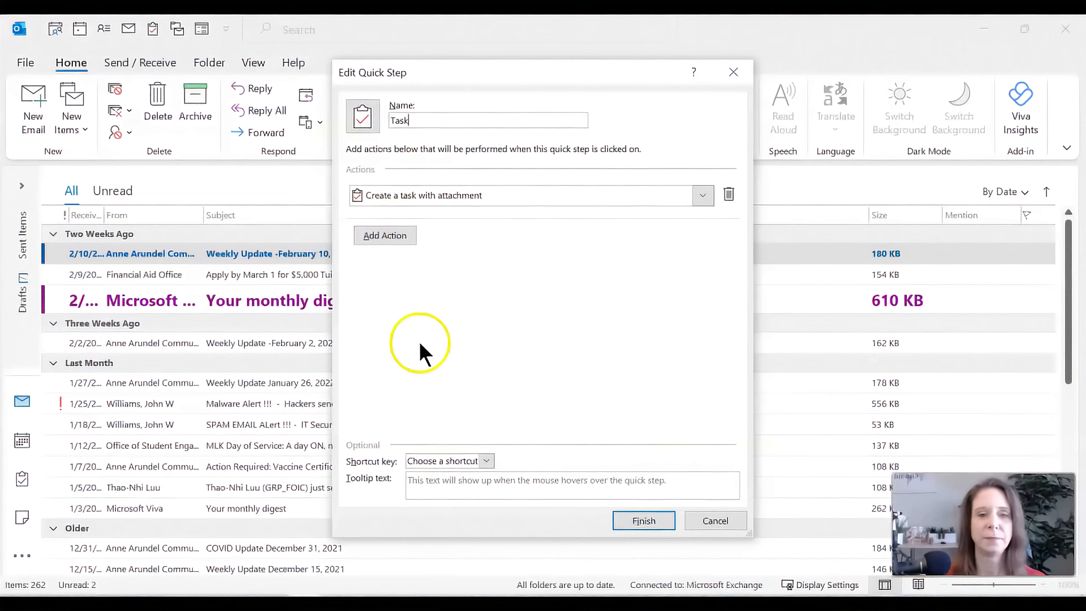
click(644, 520)
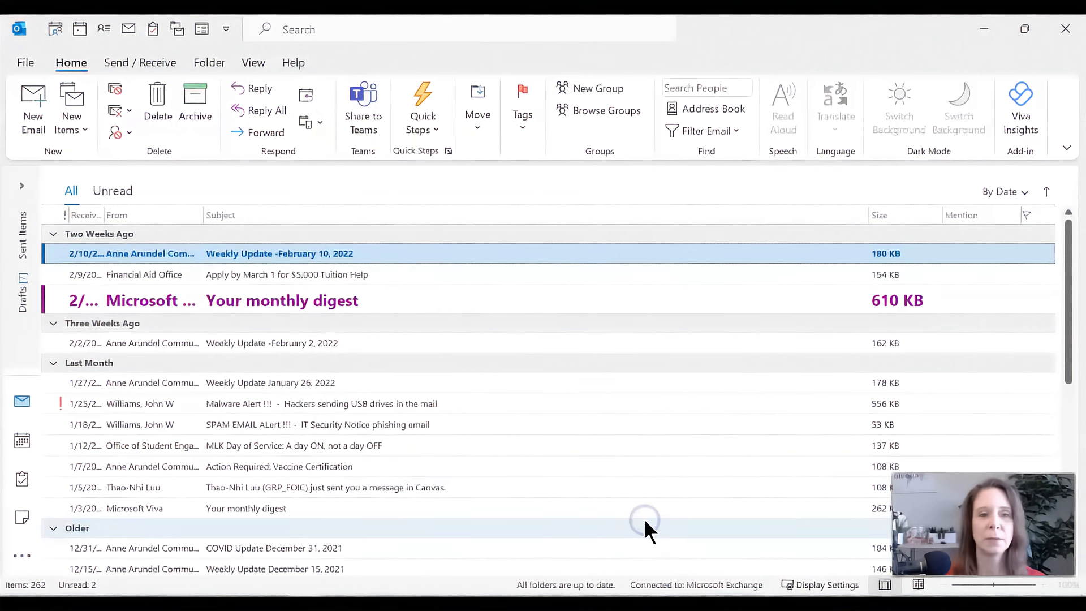
mouse_move(303, 284)
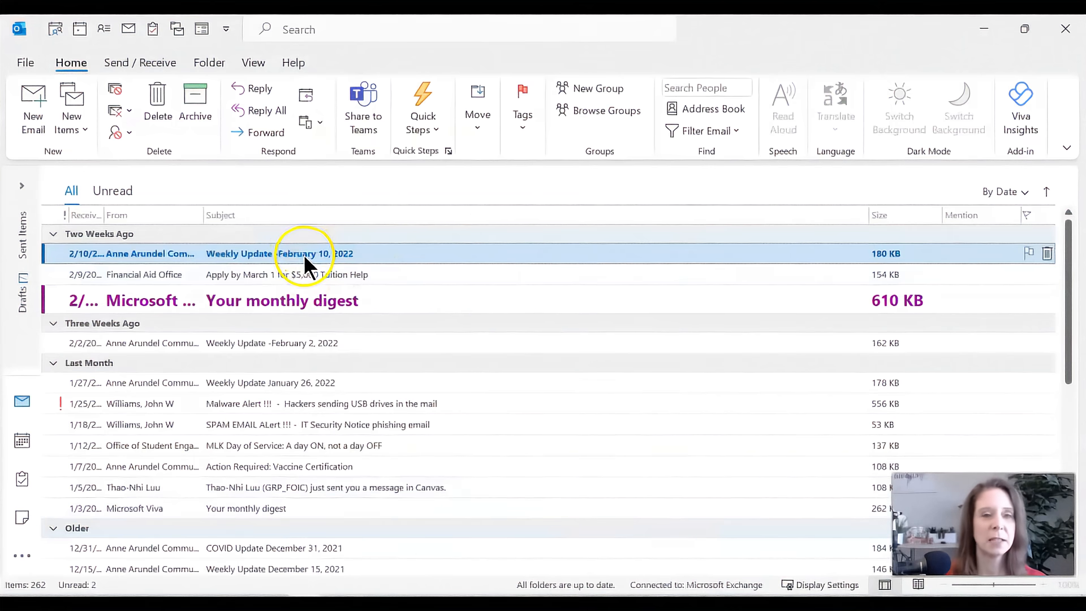
Turn the Apply by March 1 tuition email into a task, then close the task window
click(290, 274)
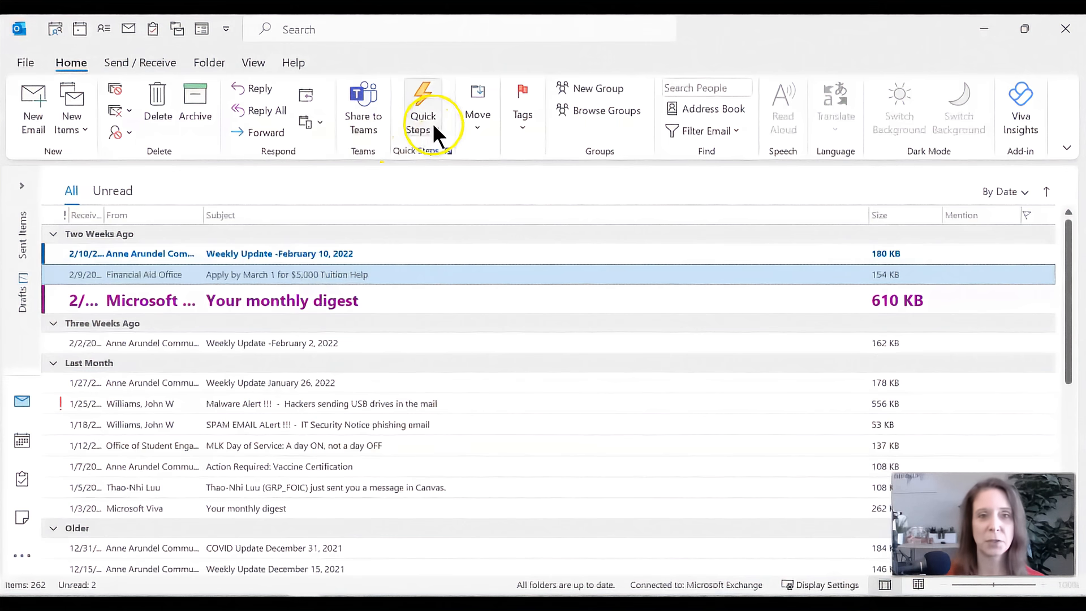
click(423, 116)
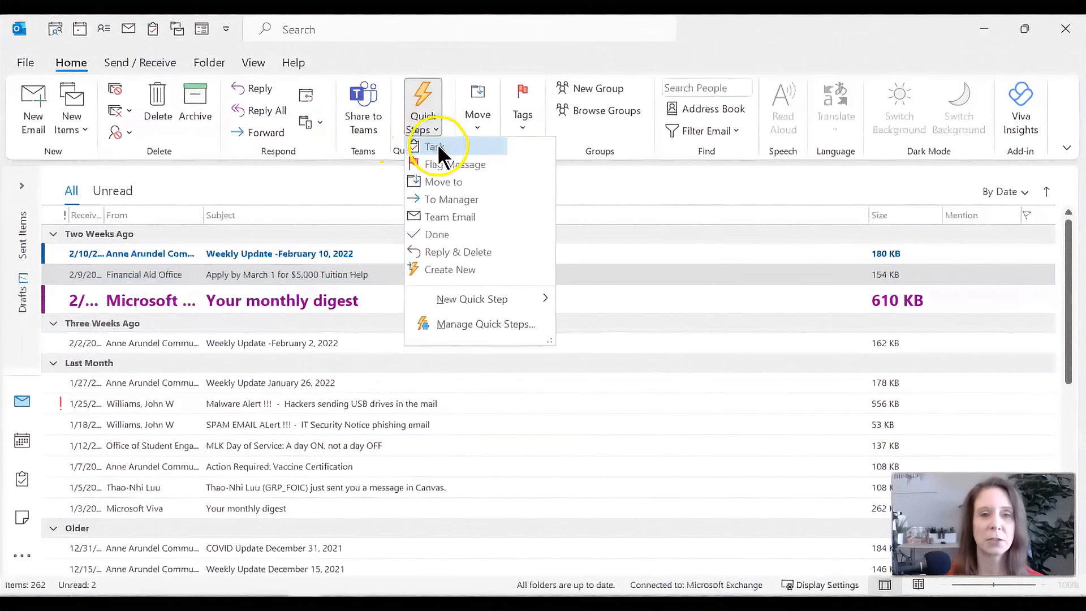
click(434, 146)
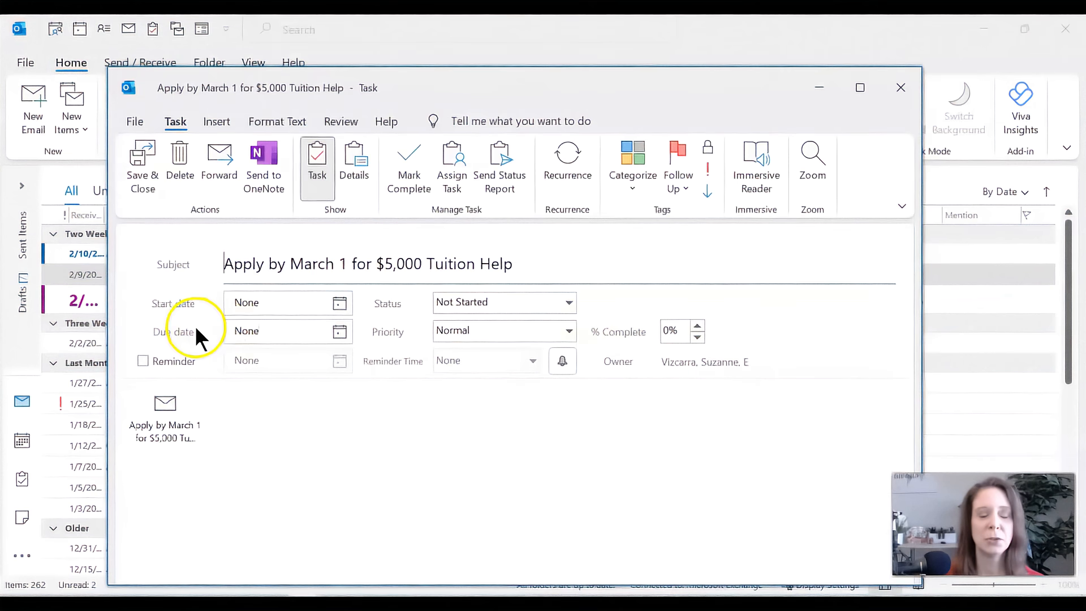
mouse_move(484, 231)
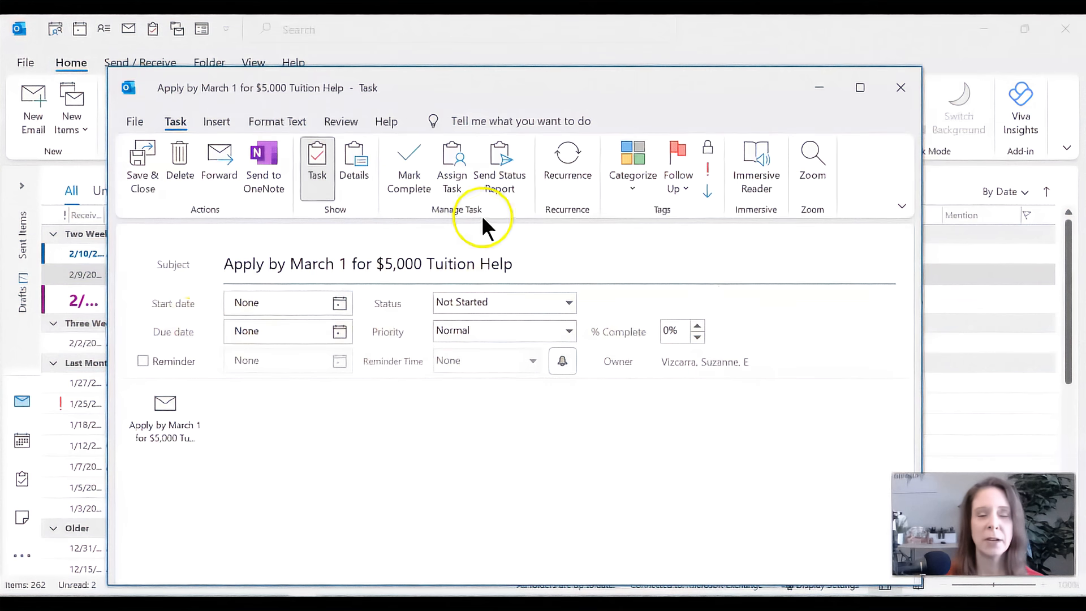
click(901, 87)
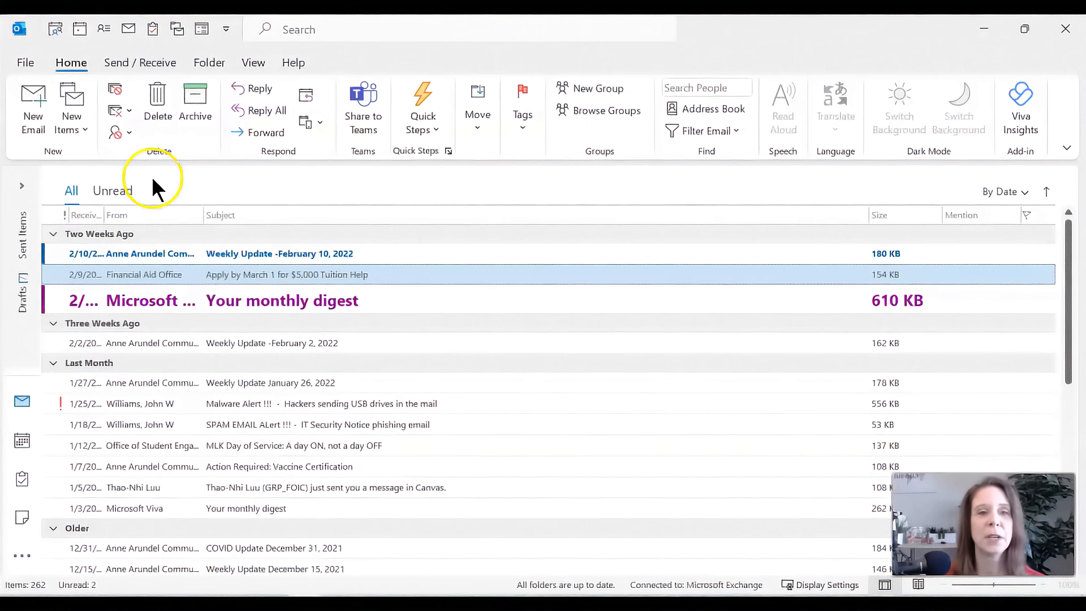
mouse_move(430, 122)
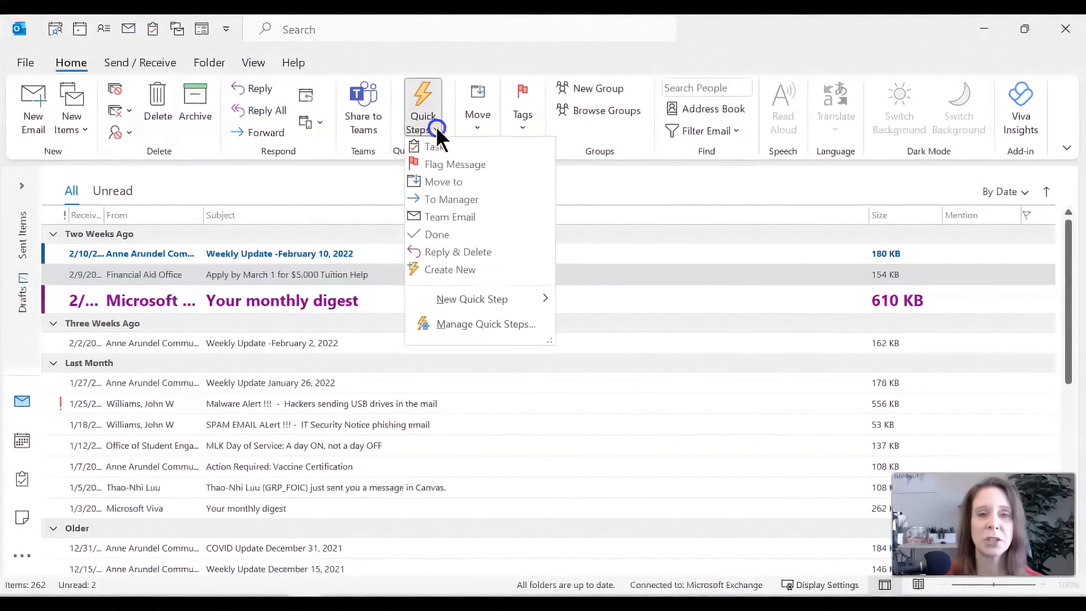
mouse_move(451, 269)
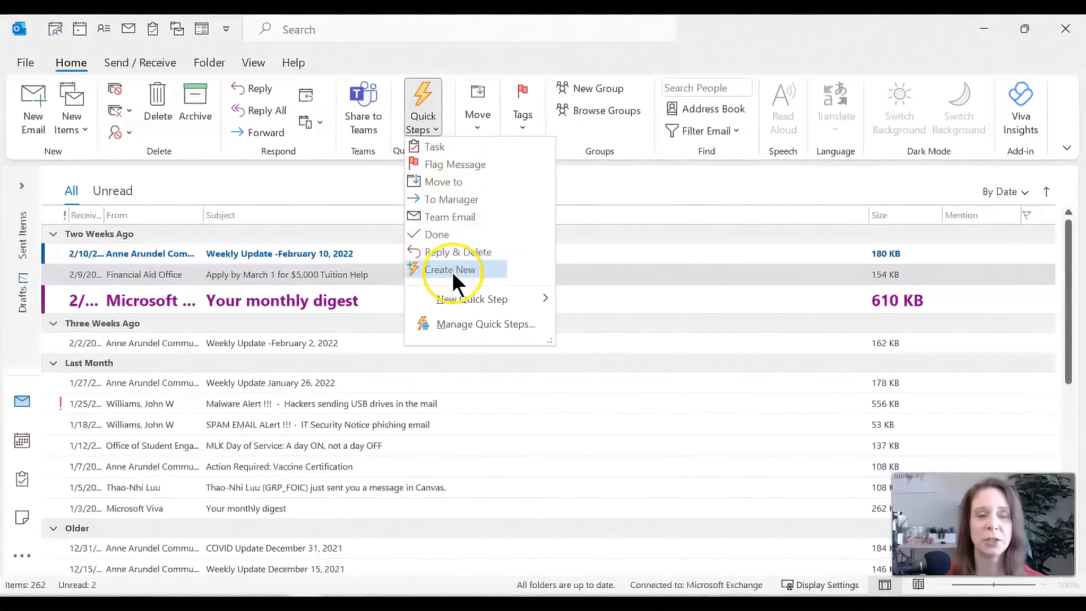
Start a new quick step that creates an appointment with the message attached
click(450, 269)
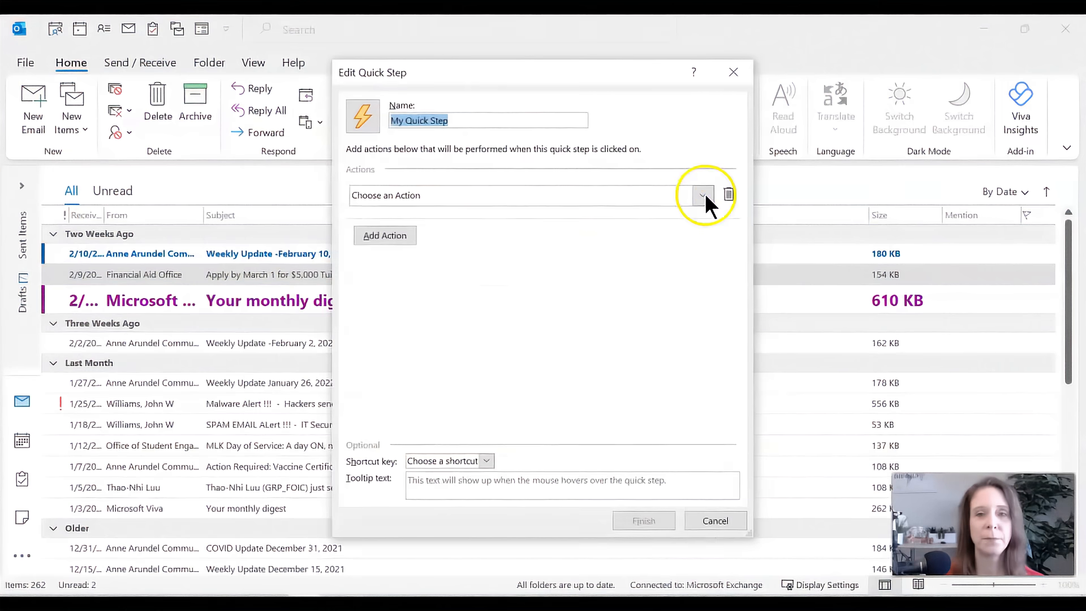
click(704, 195)
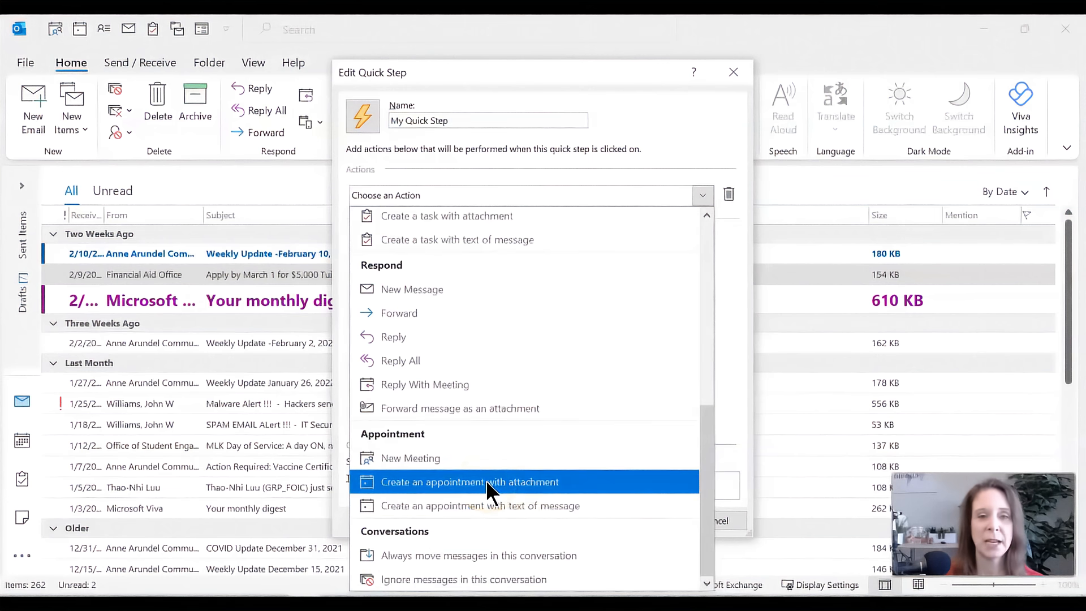
click(470, 482)
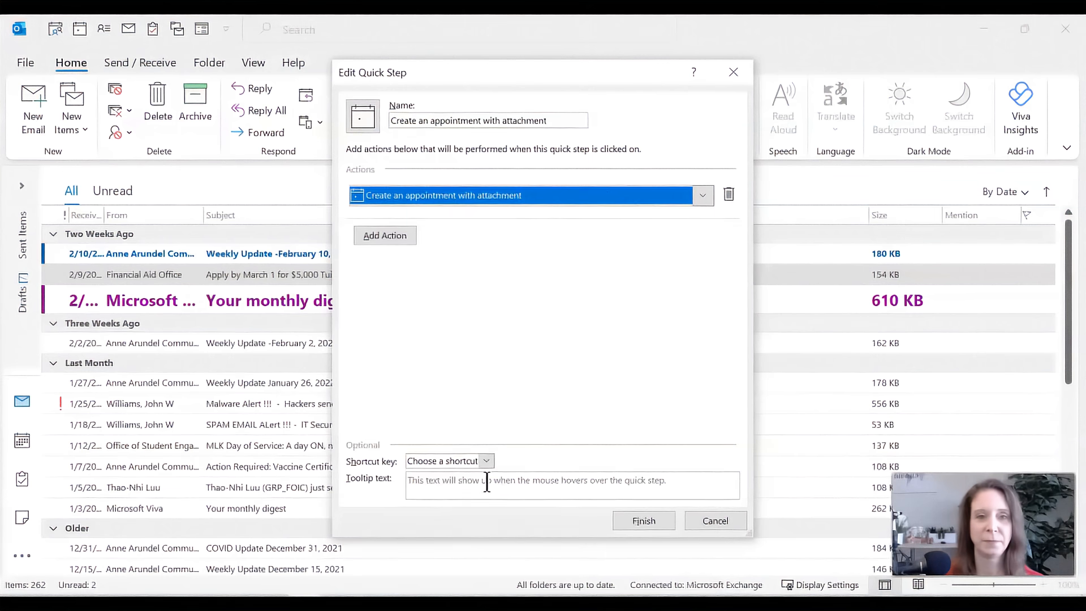
Name the quick step + Calendar and save it
triple_click(442, 120)
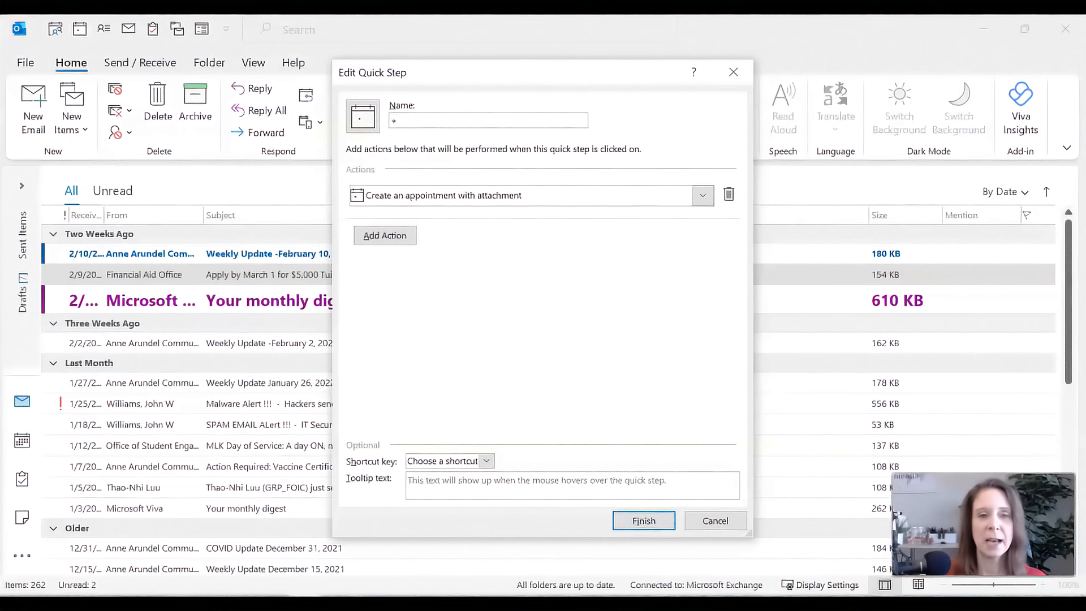
text(Calendar)
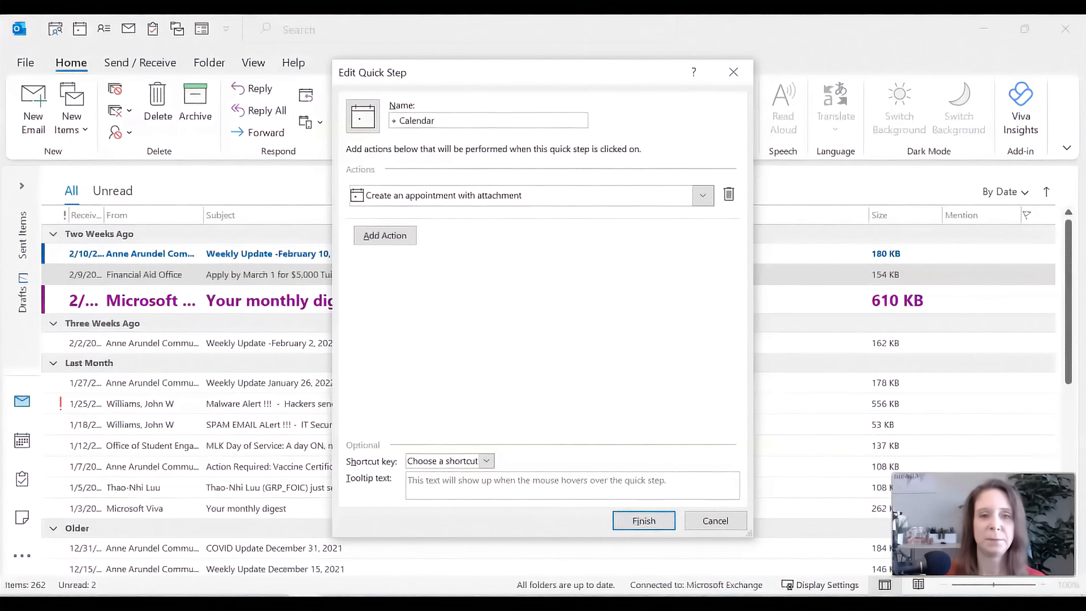
click(644, 521)
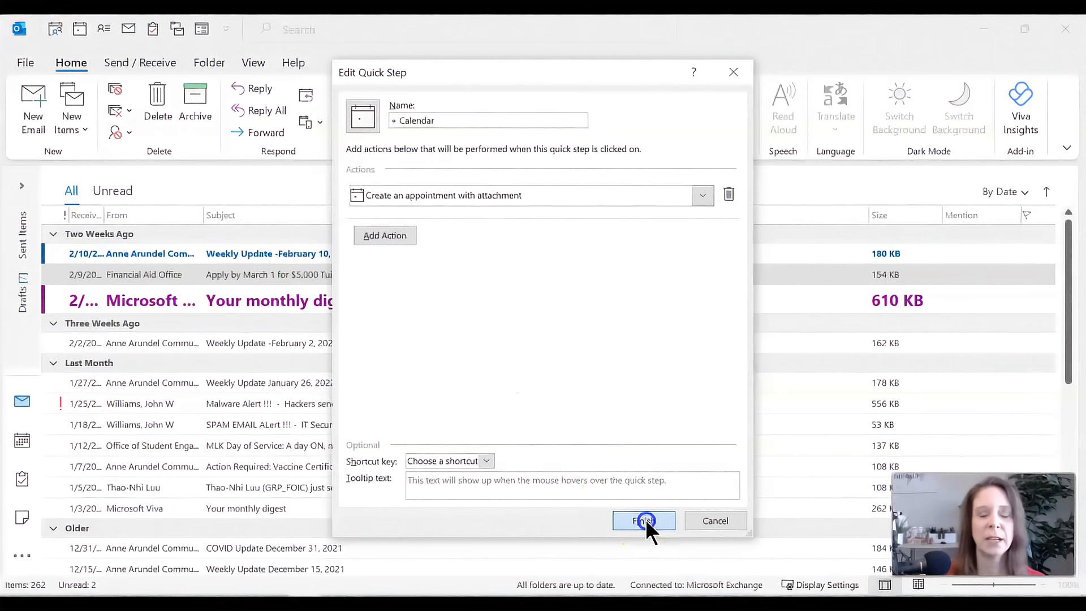
click(644, 520)
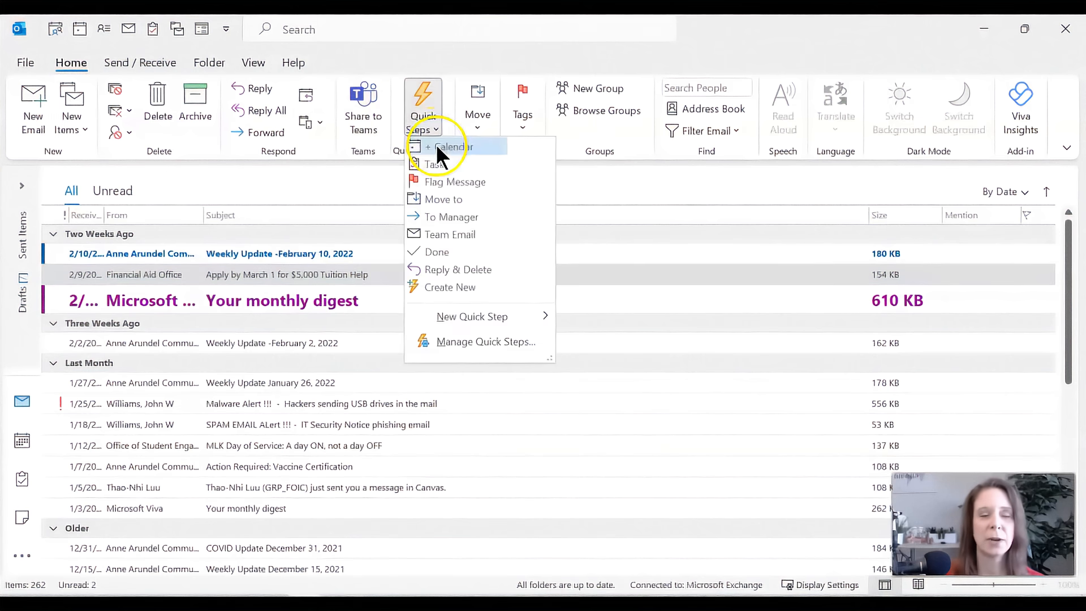
Make an appointment from the tuition email, invite attendees, then close it unsent
click(458, 146)
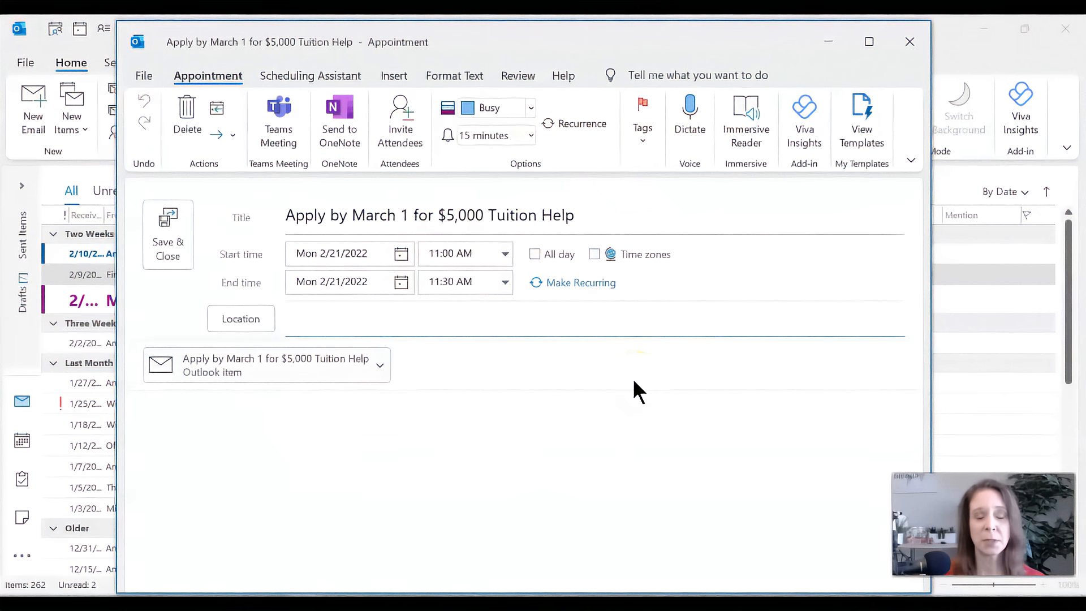
mouse_move(400, 126)
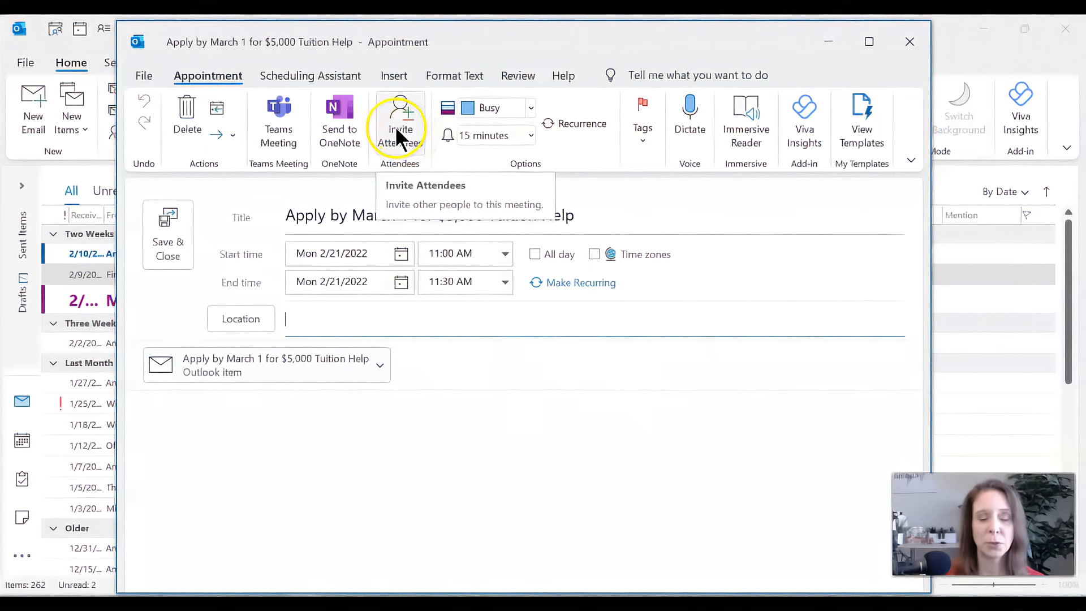
click(398, 118)
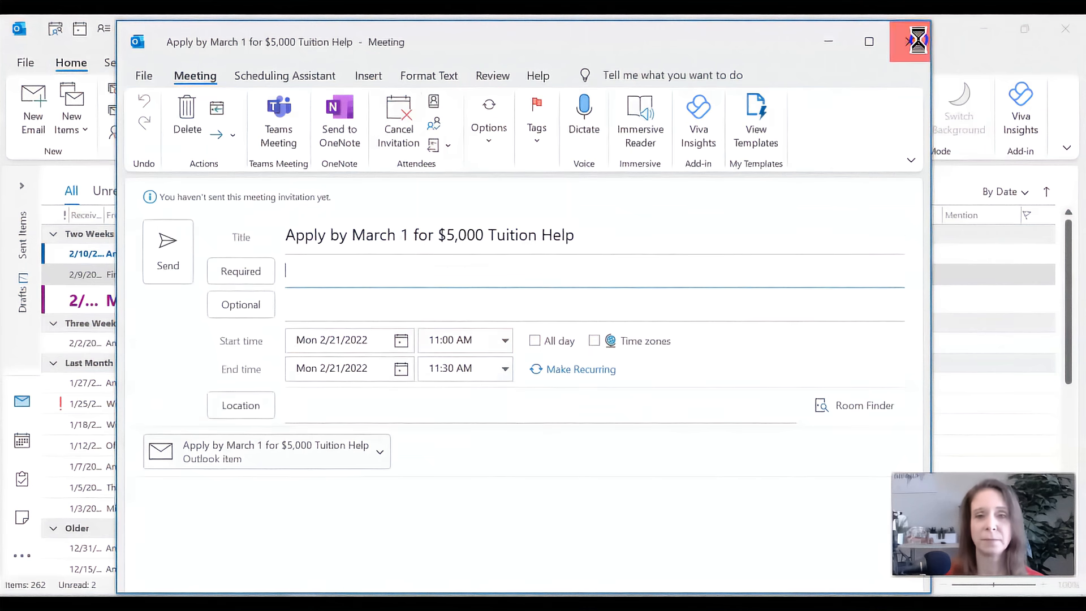
click(914, 42)
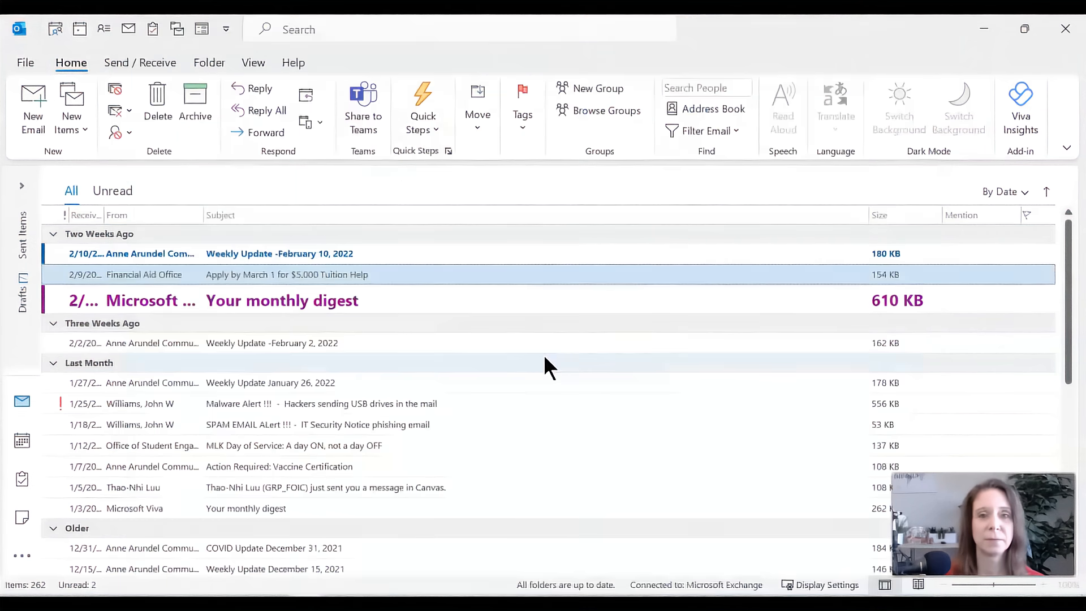
mouse_move(549, 364)
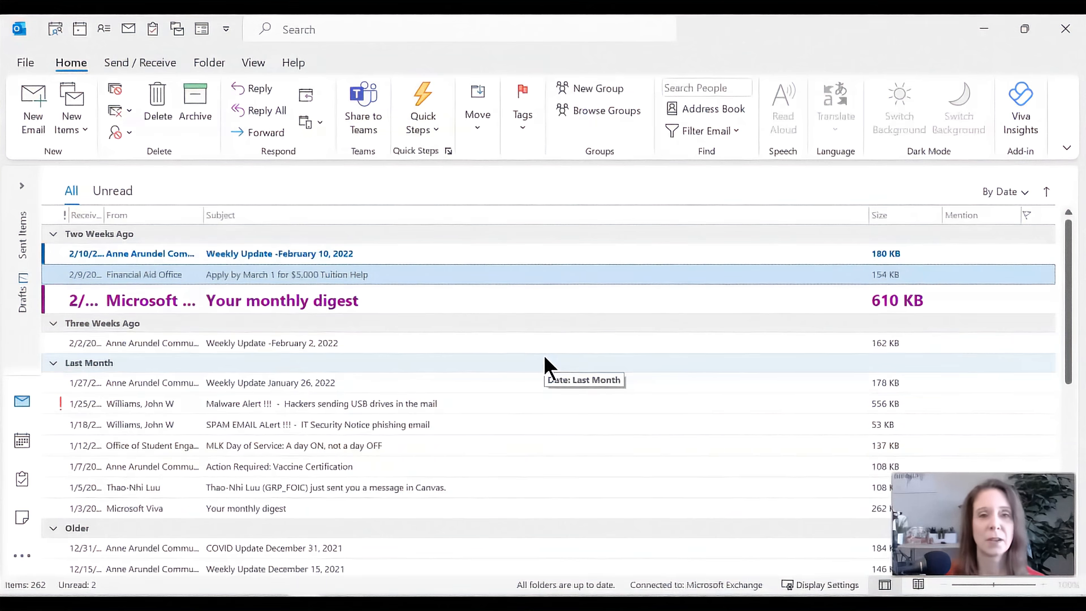
mouse_move(542, 375)
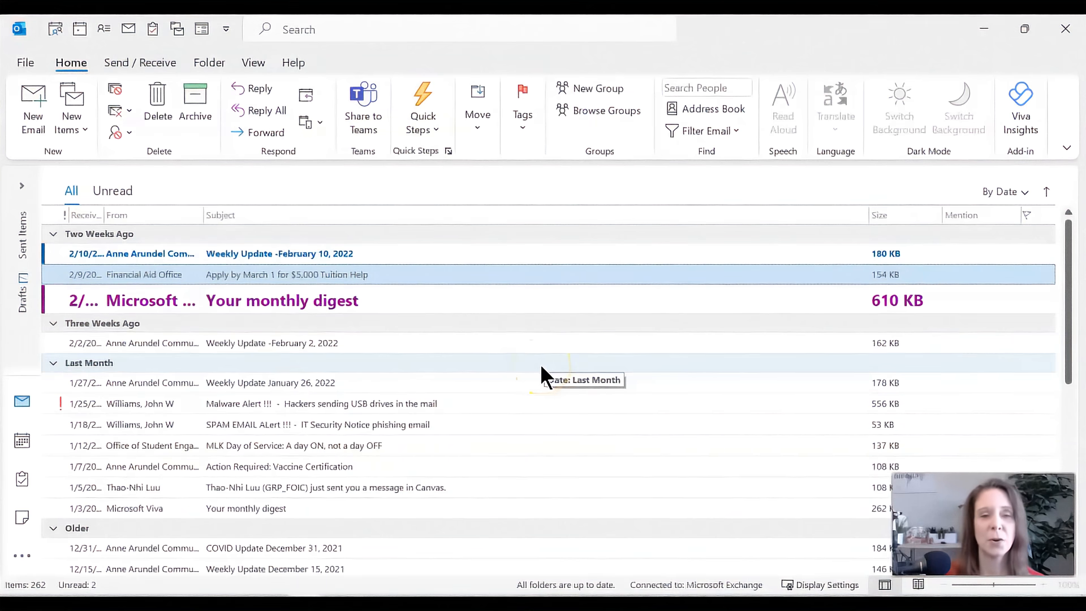
mouse_move(547, 377)
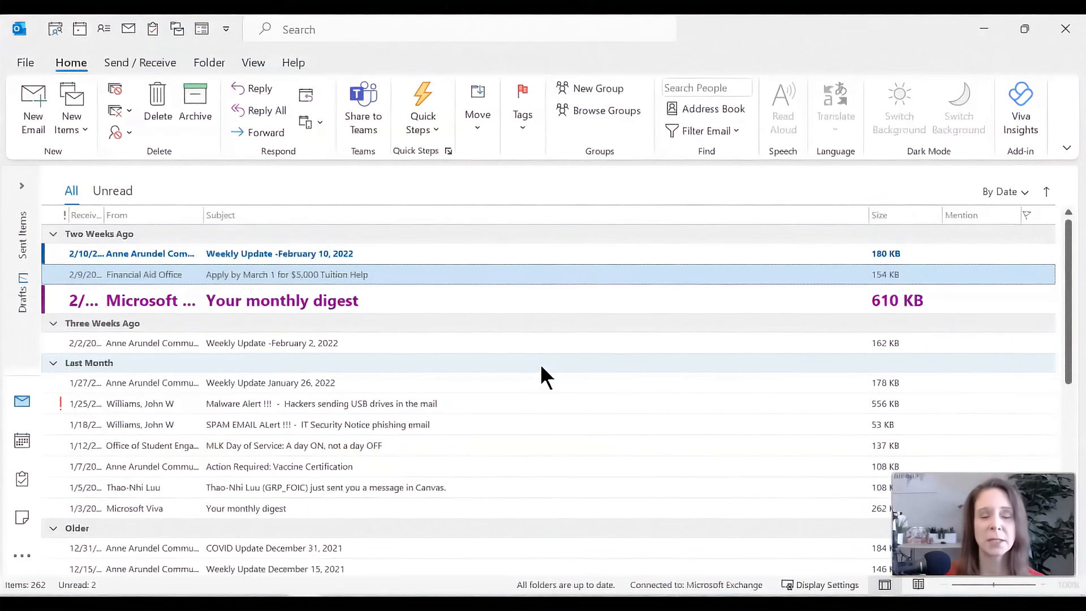